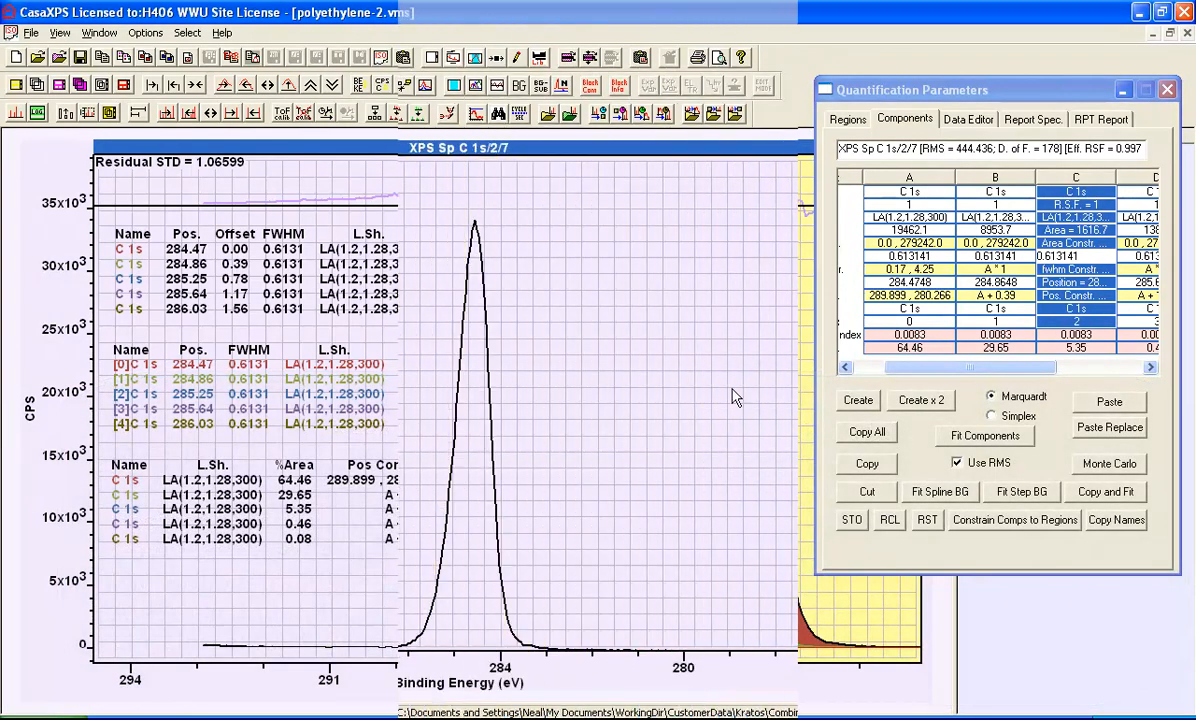
# Open the Quantification Parameters dialog on the Regions tab for the polyethylene C 1s spectrum.
pyautogui.click(1179, 89)
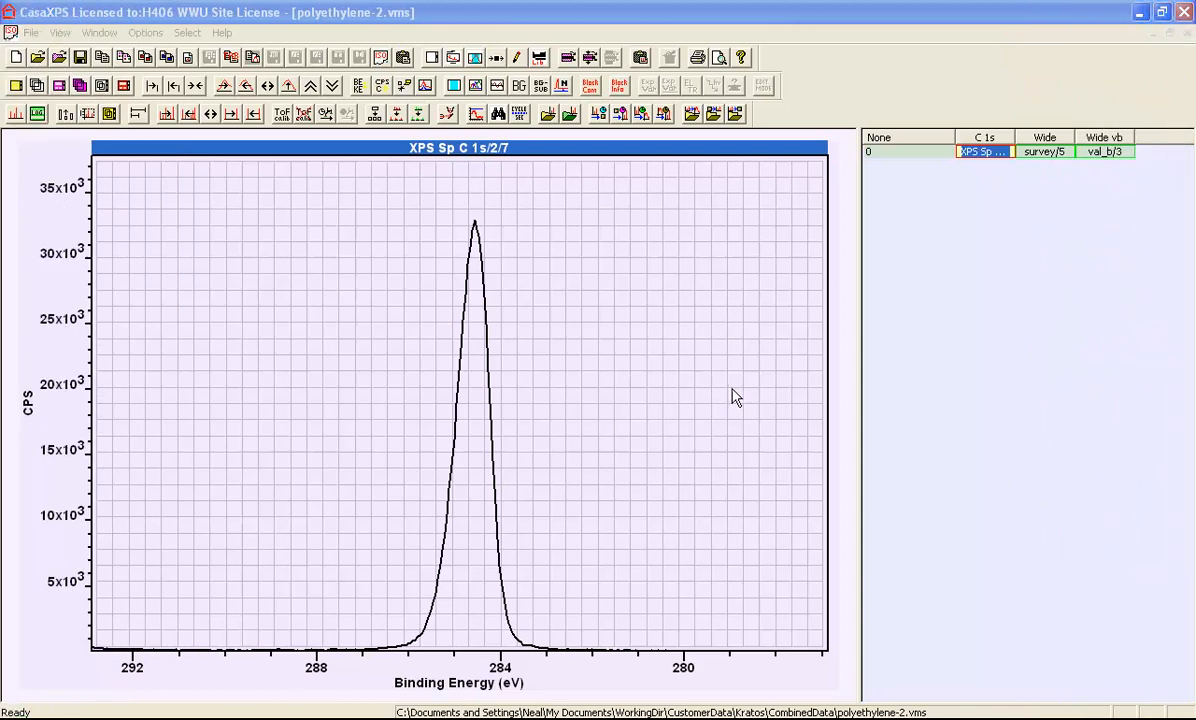
pyautogui.click(473, 55)
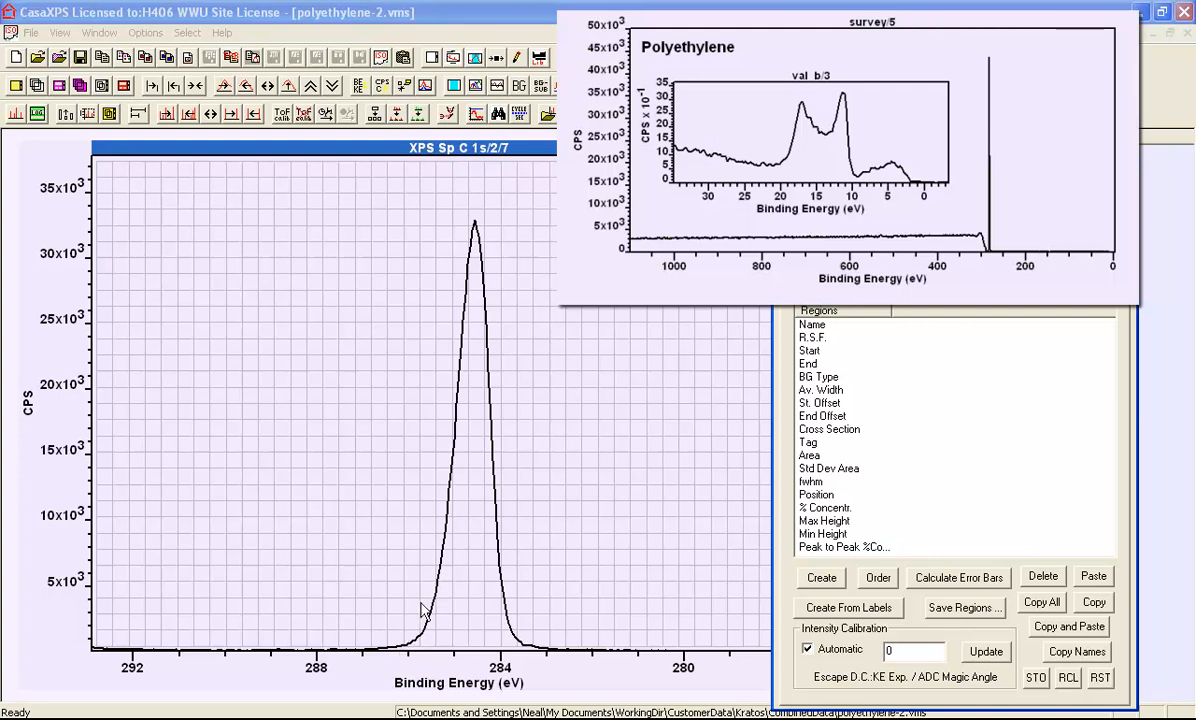
pyautogui.moveTo(480, 230)
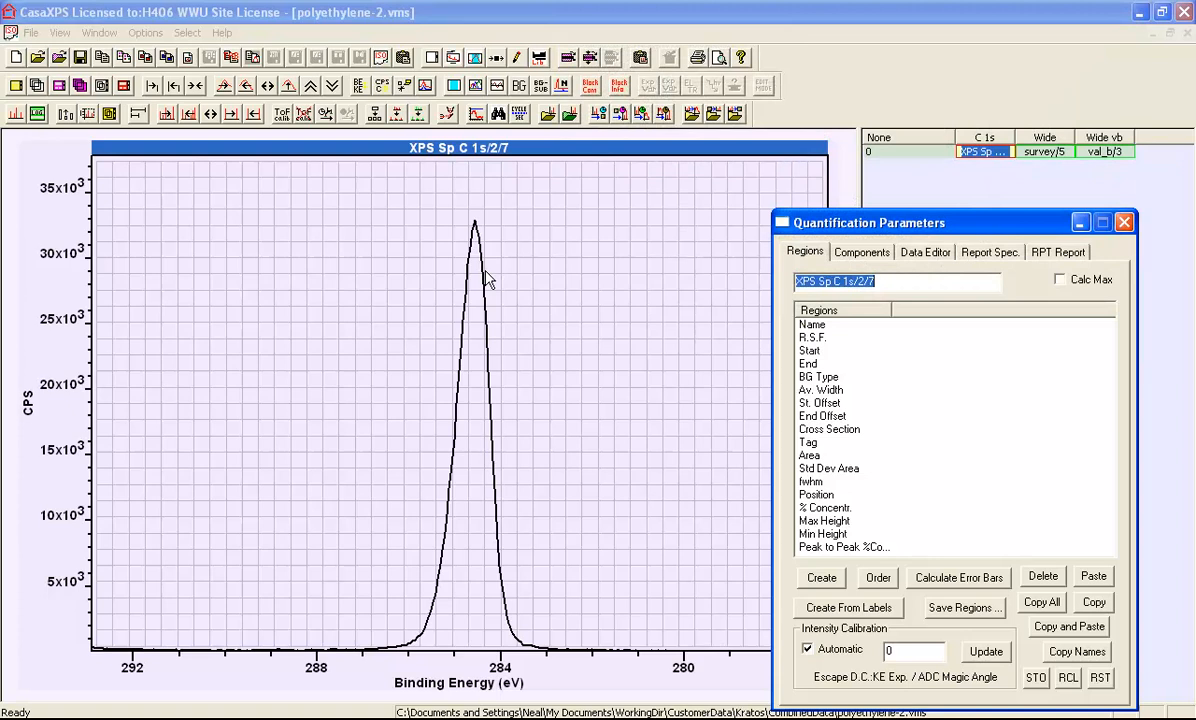
pyautogui.moveTo(492, 487)
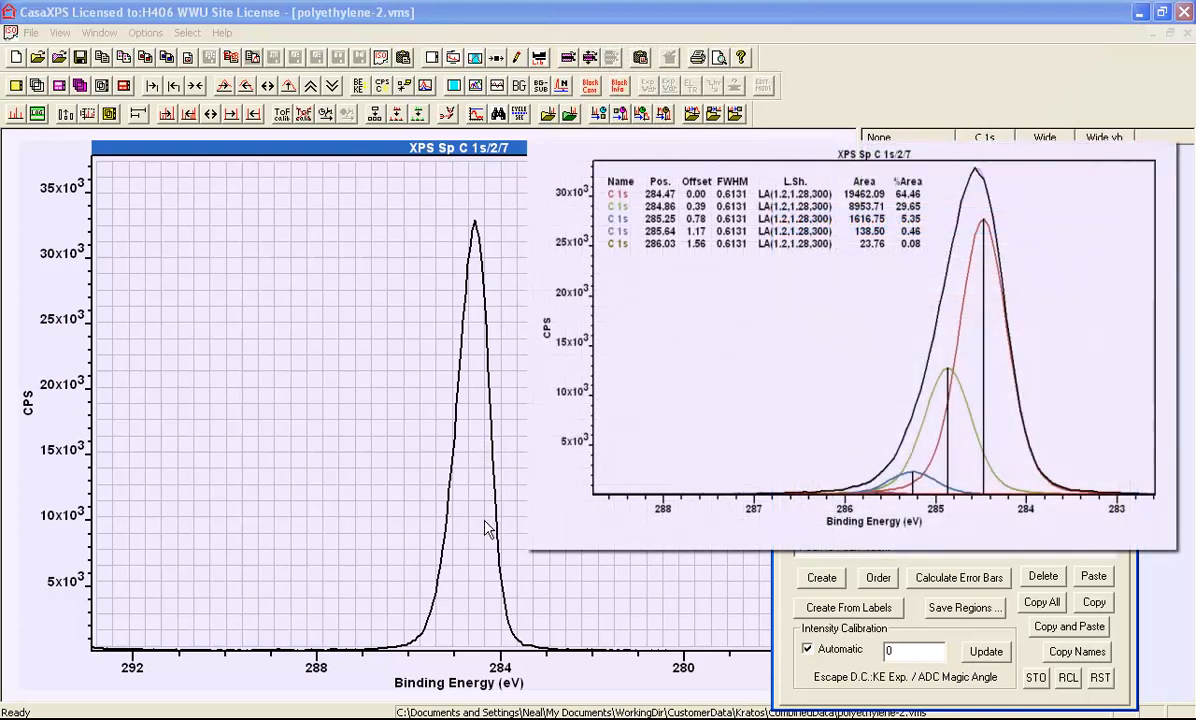
pyautogui.moveTo(473, 526)
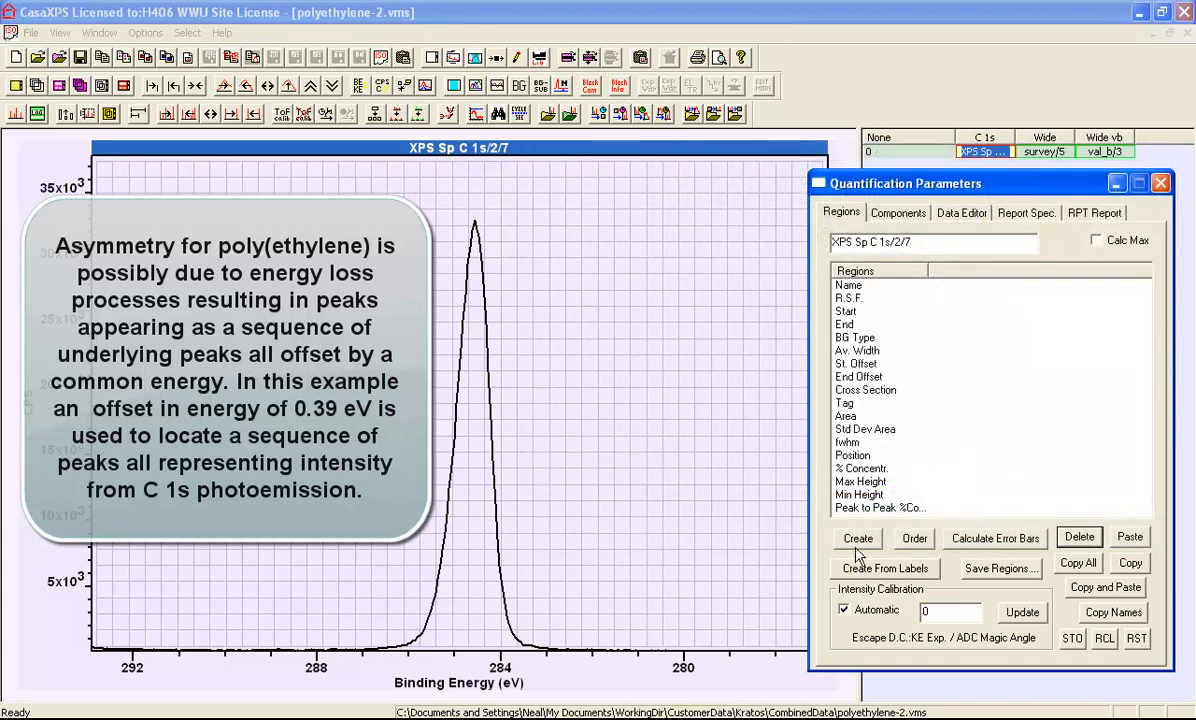
# Create a C 1s region with a U 2 Tougaard background and view the empty Components list.
pyautogui.click(857, 538)
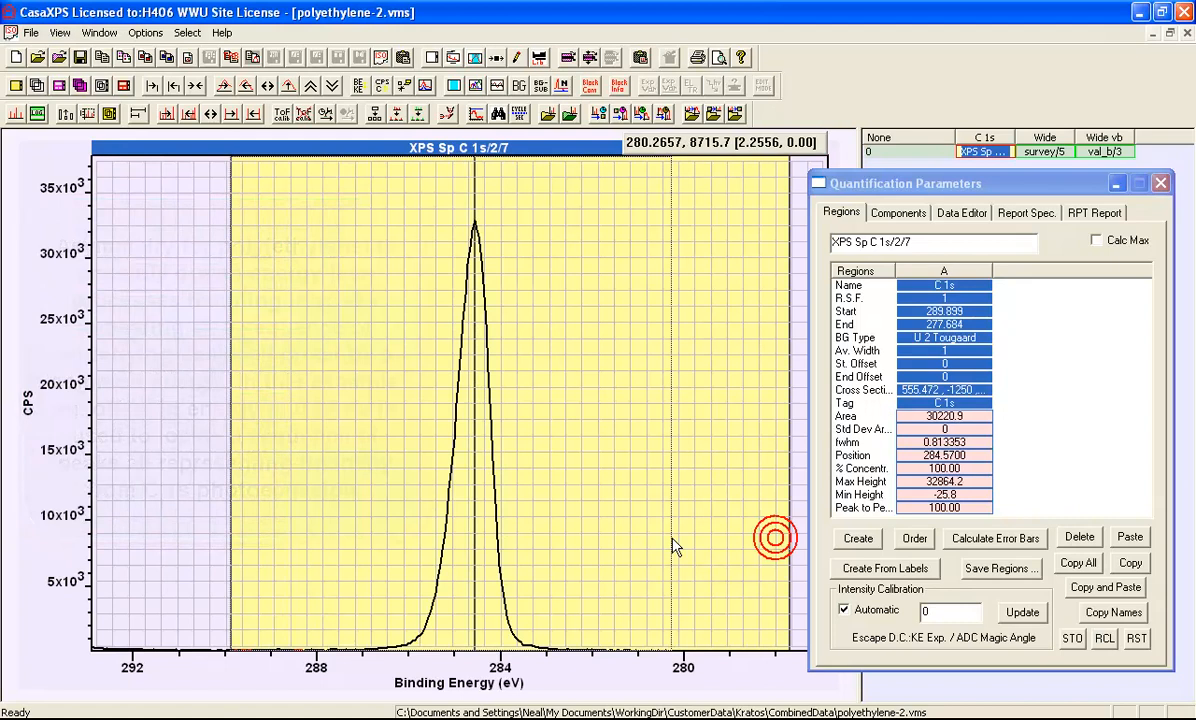
pyautogui.click(897, 212)
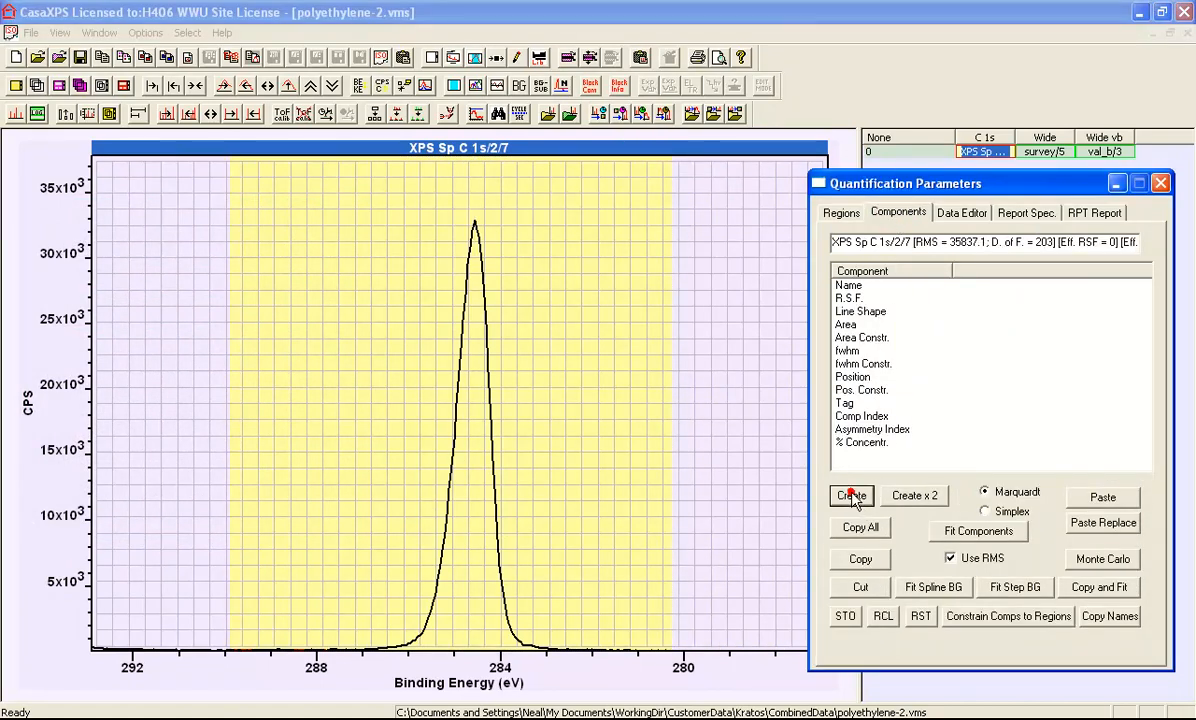
# Add component A with LA(1.53,243) line shape at 284.57 eV, removing the extra copy.
pyautogui.click(850, 496)
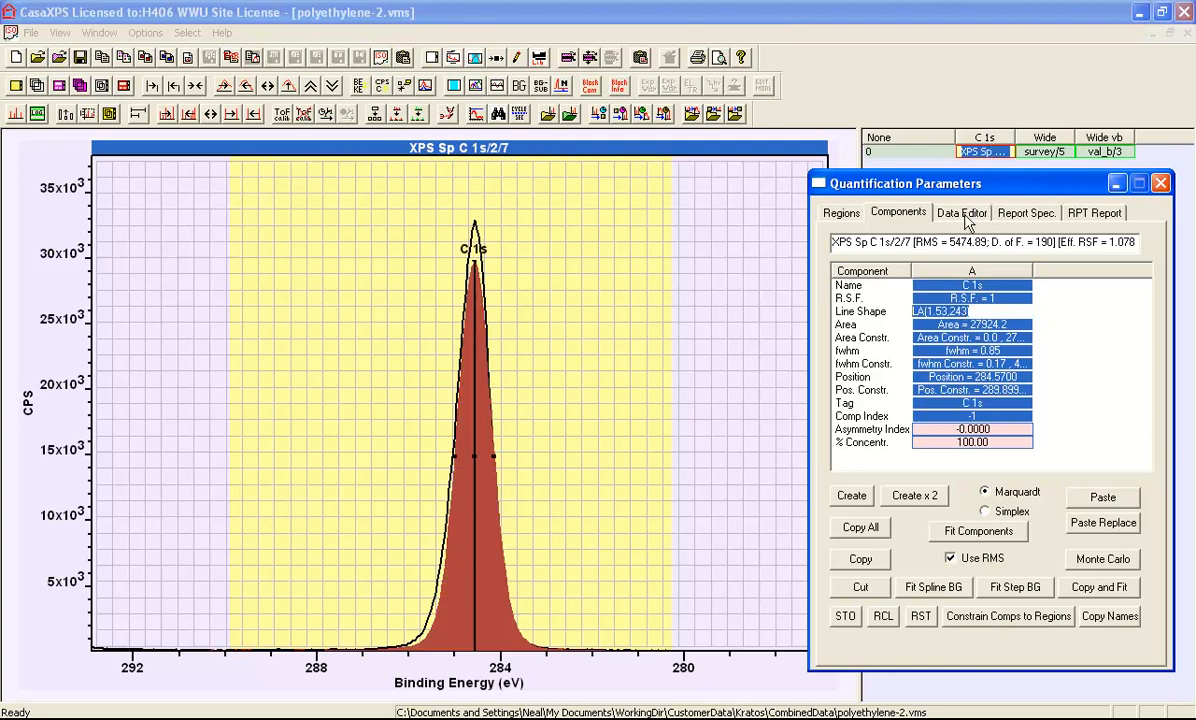
pyautogui.moveTo(985, 337)
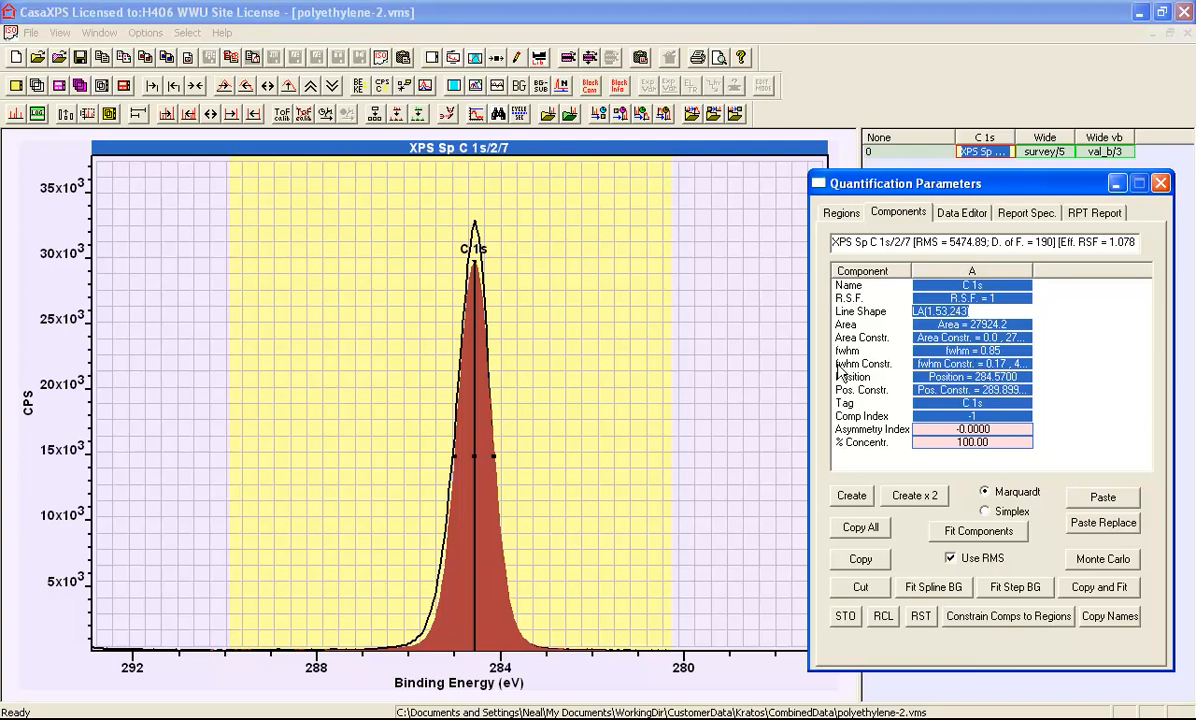
pyautogui.moveTo(485, 280)
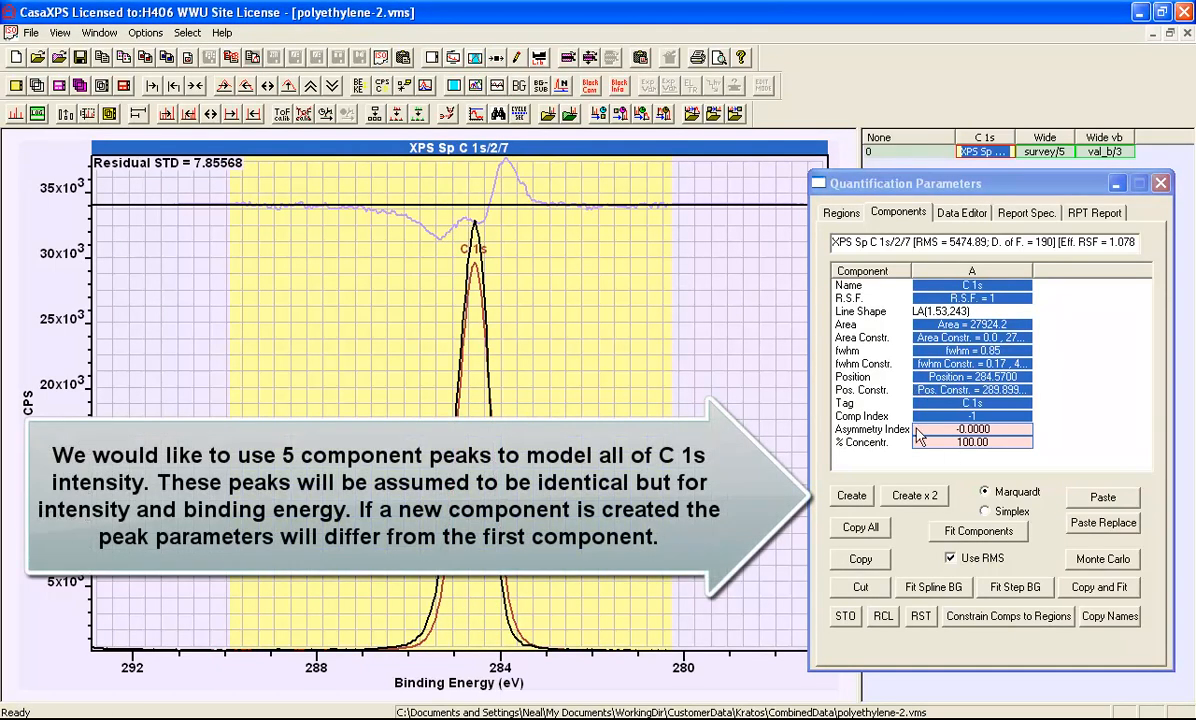
pyautogui.click(851, 495)
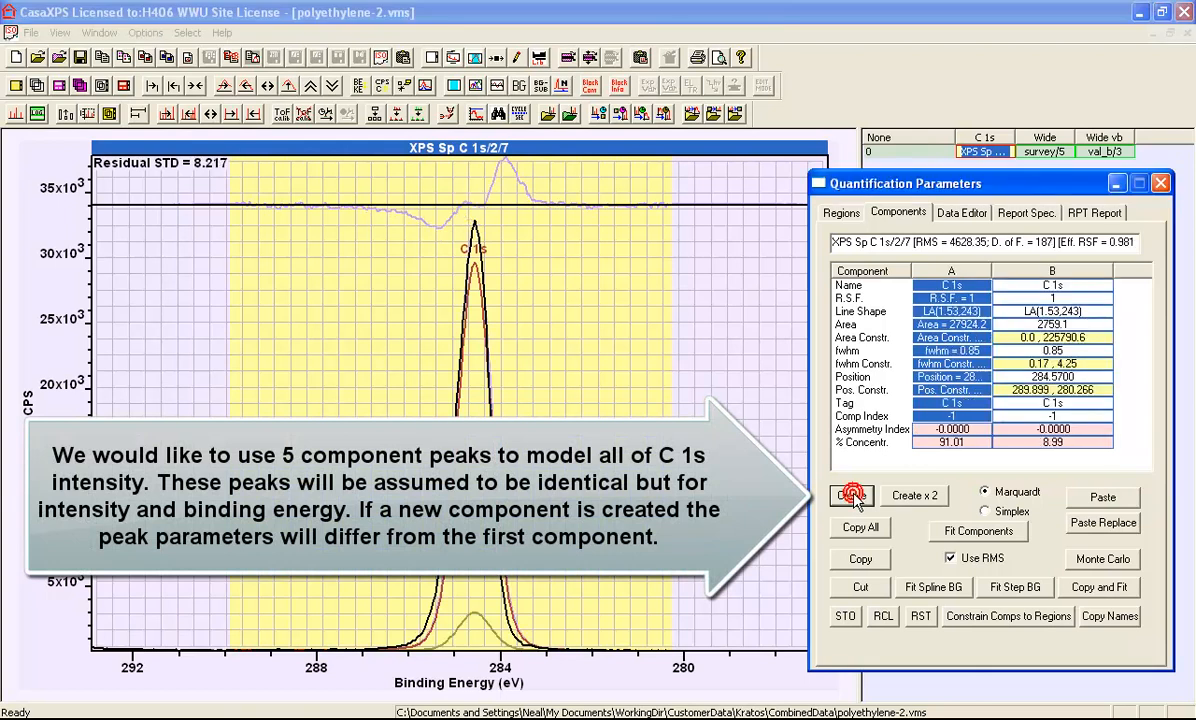
pyautogui.click(851, 496)
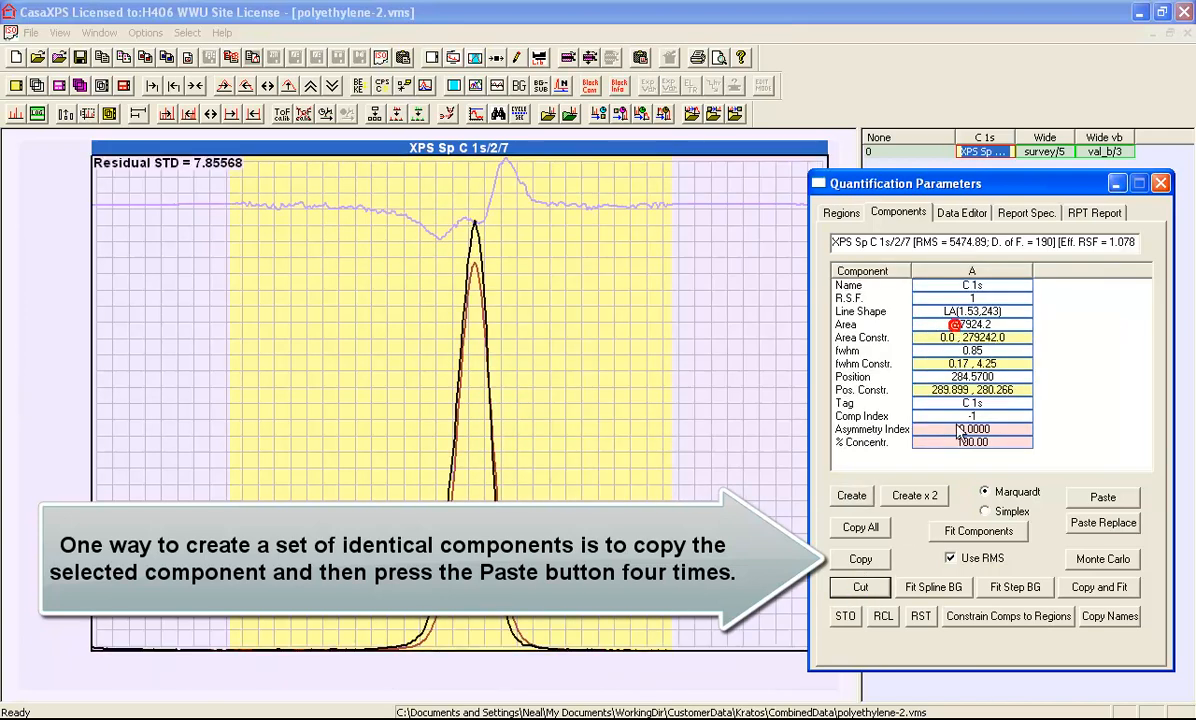
# Copy component A and paste identical copies, giving five components offset by 0.39 eV.
pyautogui.click(859, 558)
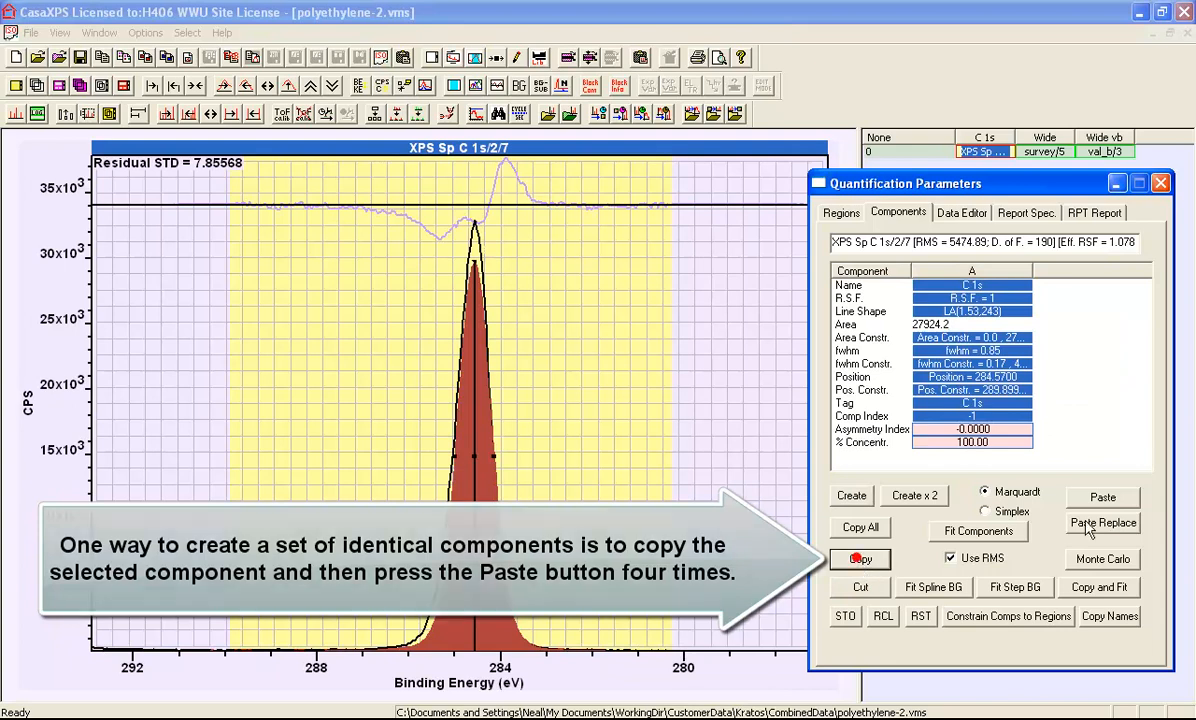
pyautogui.click(1103, 496)
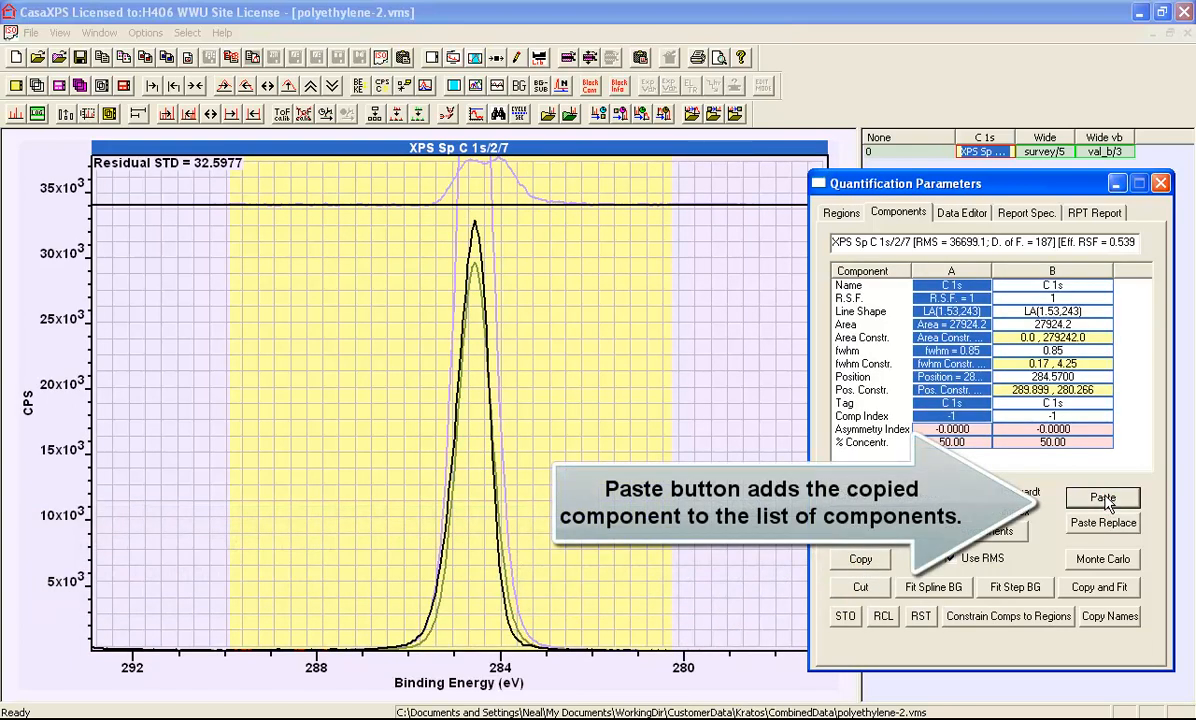
pyautogui.click(1092, 497)
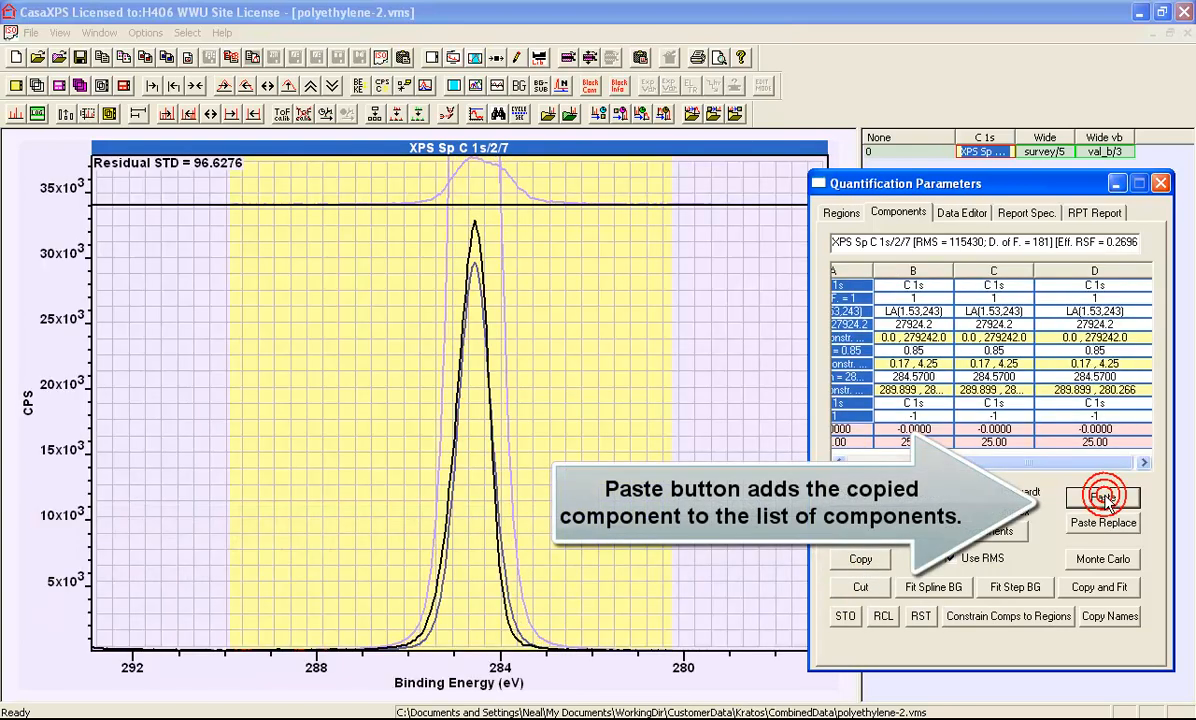
pyautogui.click(1100, 494)
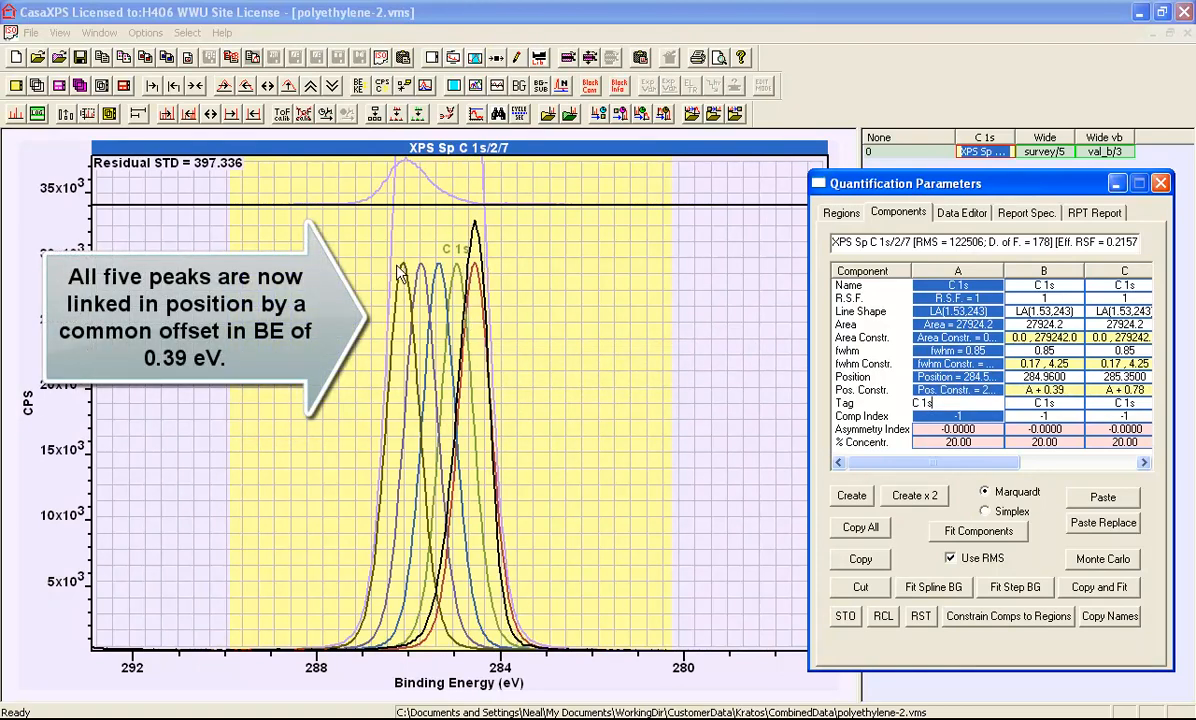
pyautogui.moveTo(475, 268)
pyautogui.write('A * 1')
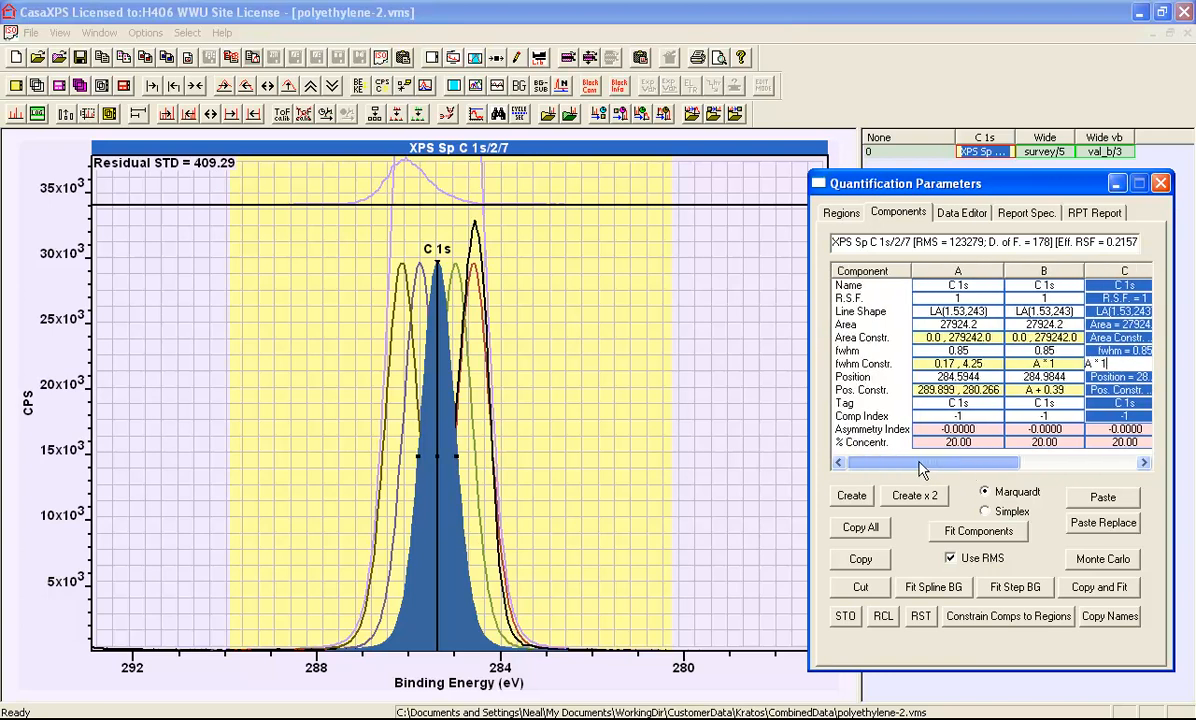
pyautogui.moveTo(977, 531)
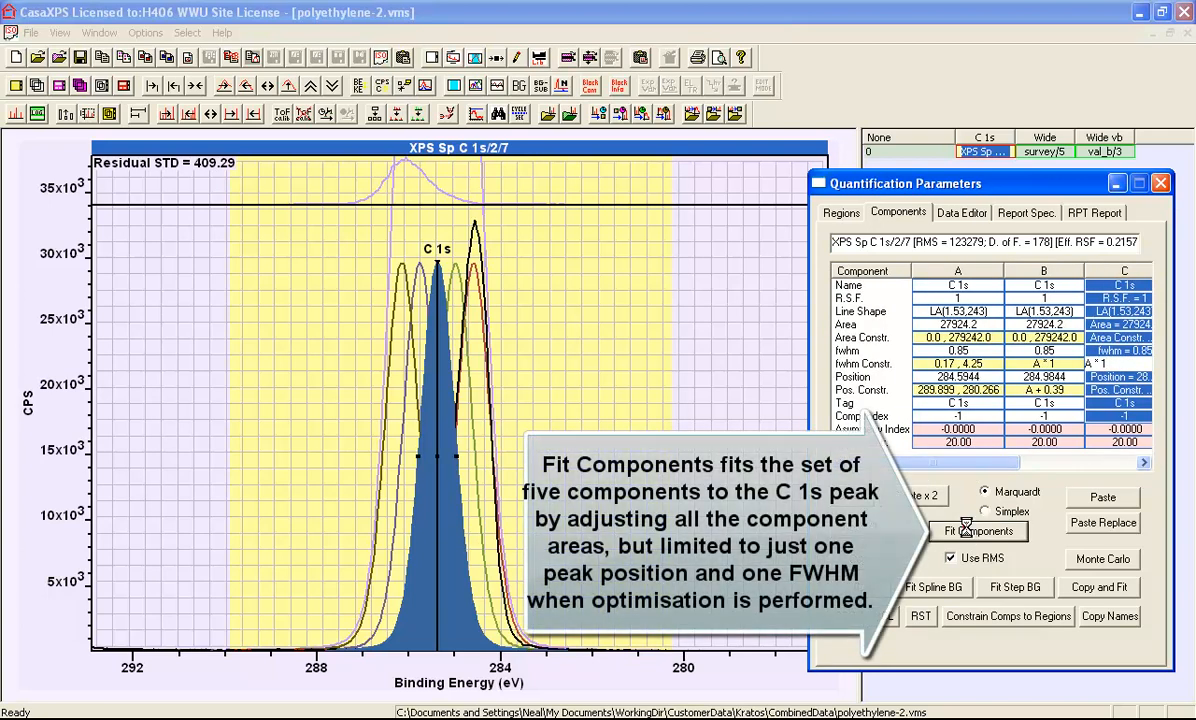
# Fit the five linked components with Marquardt using RMS, reaching residual STD about 1.87.
pyautogui.click(979, 531)
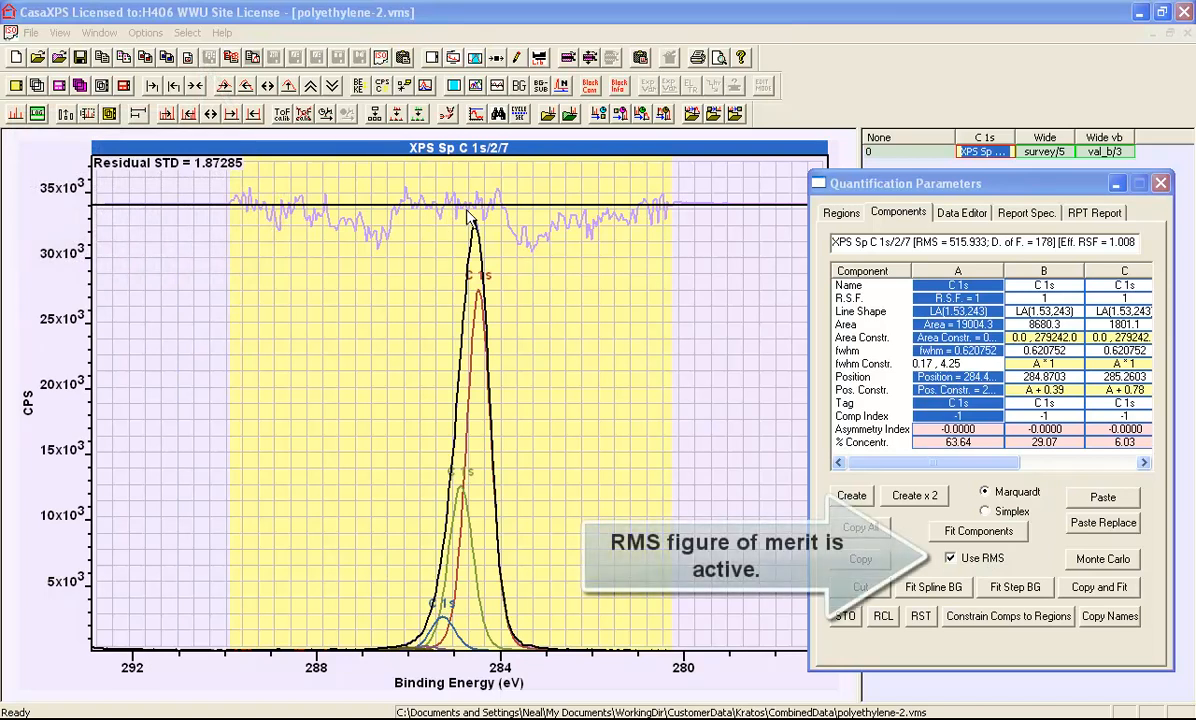
pyautogui.moveTo(489, 215)
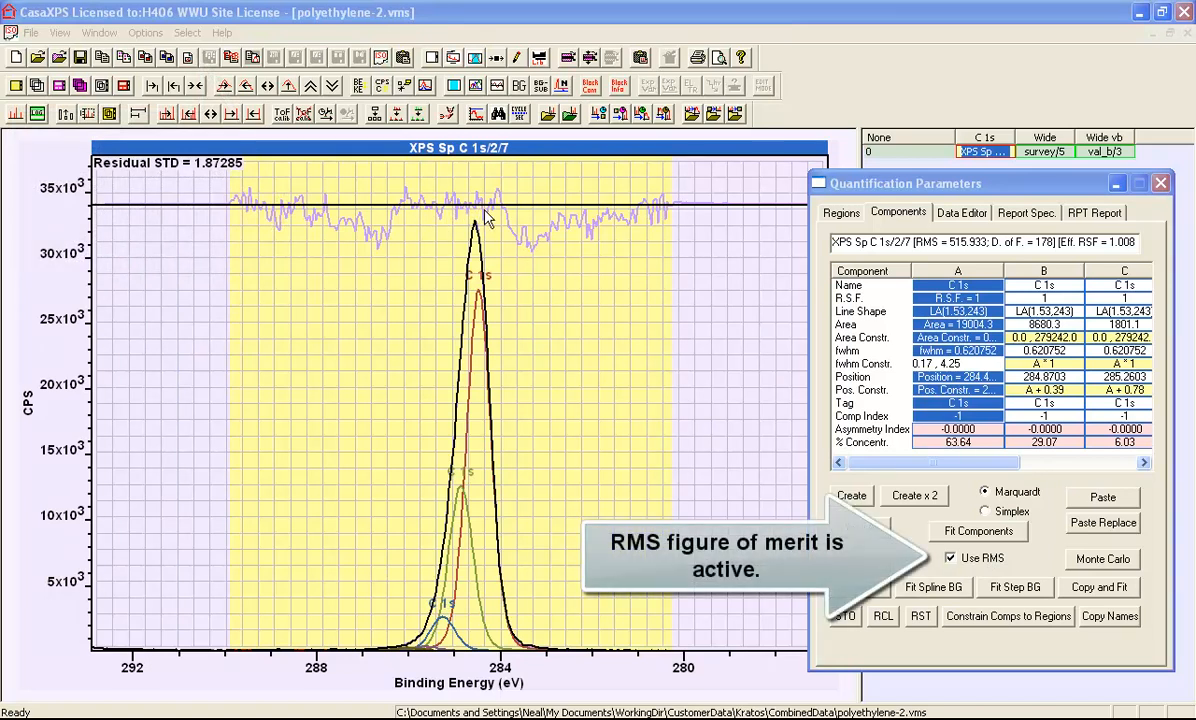
pyautogui.moveTo(390, 237)
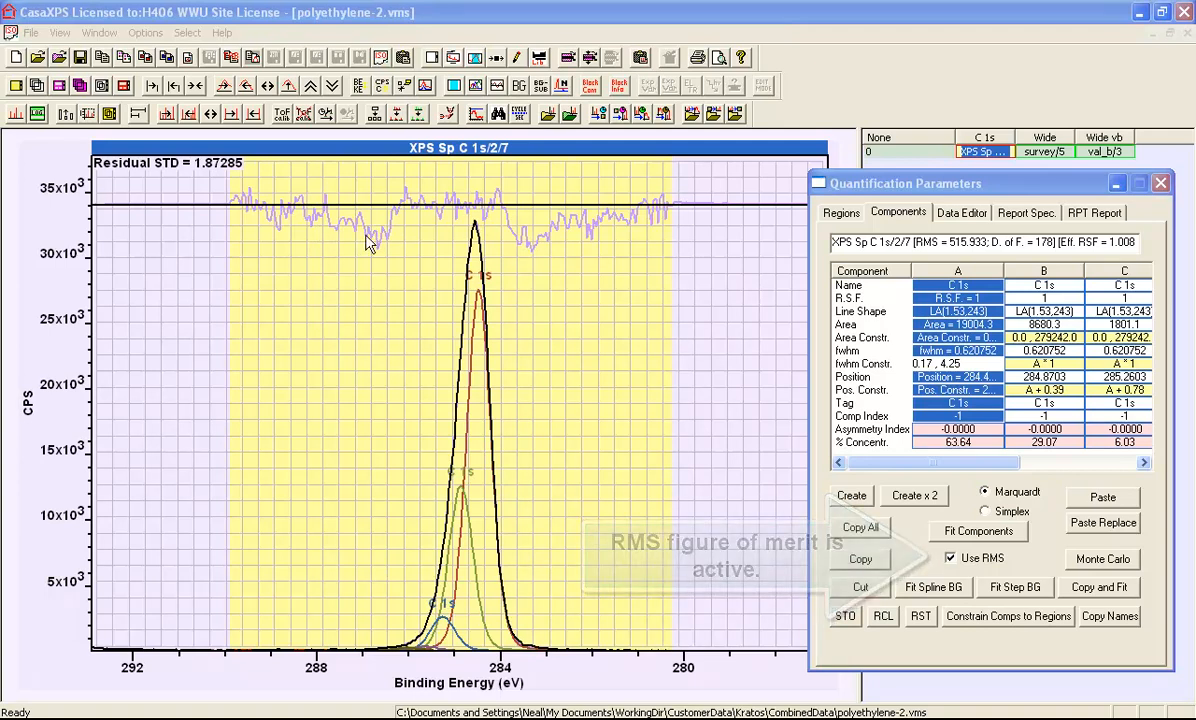
pyautogui.moveTo(615, 235)
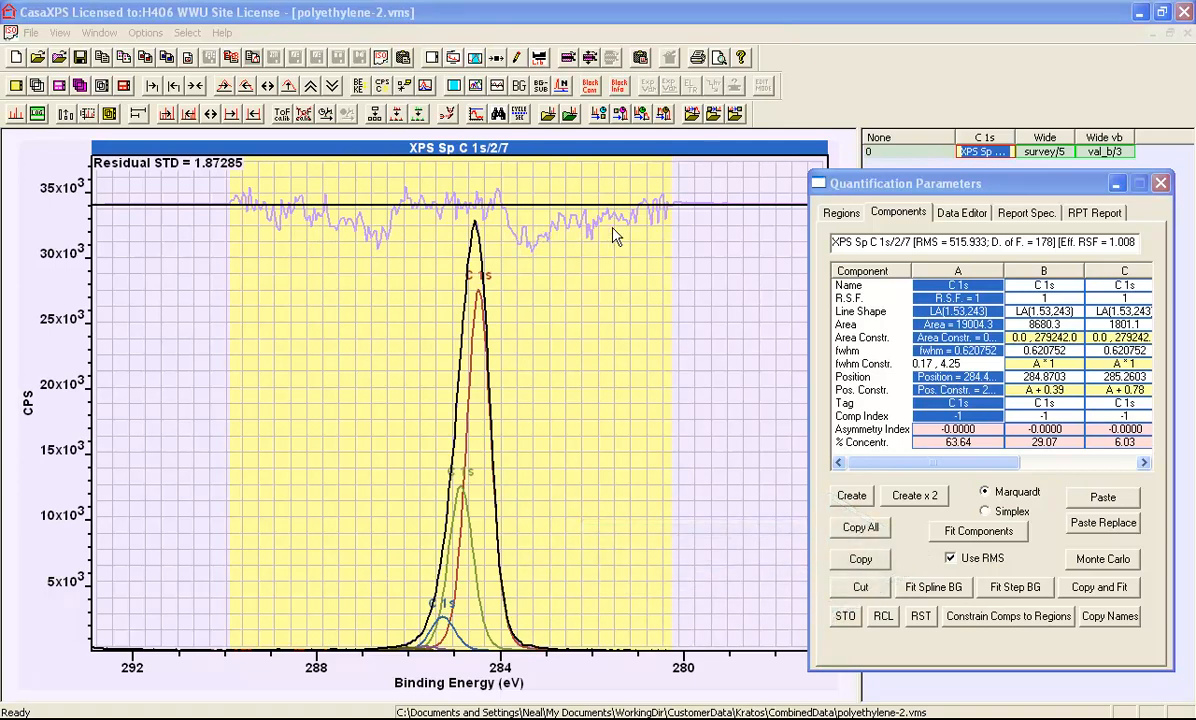
pyautogui.moveTo(572, 647)
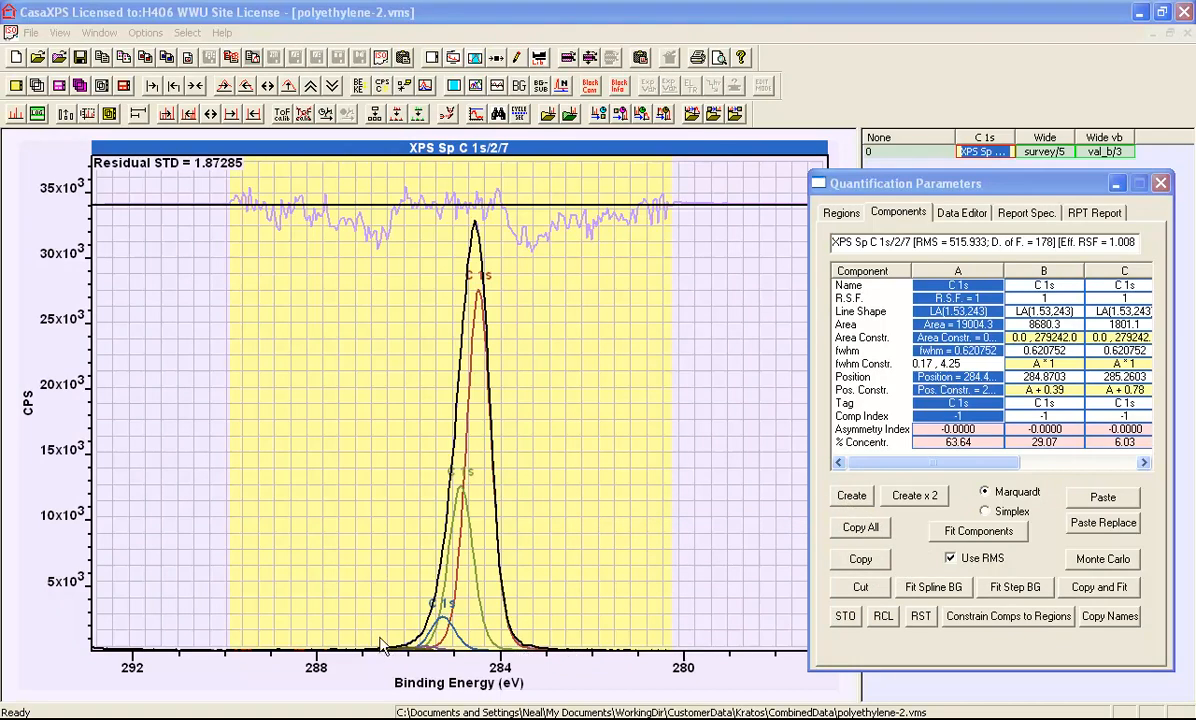
pyautogui.moveTo(483, 210)
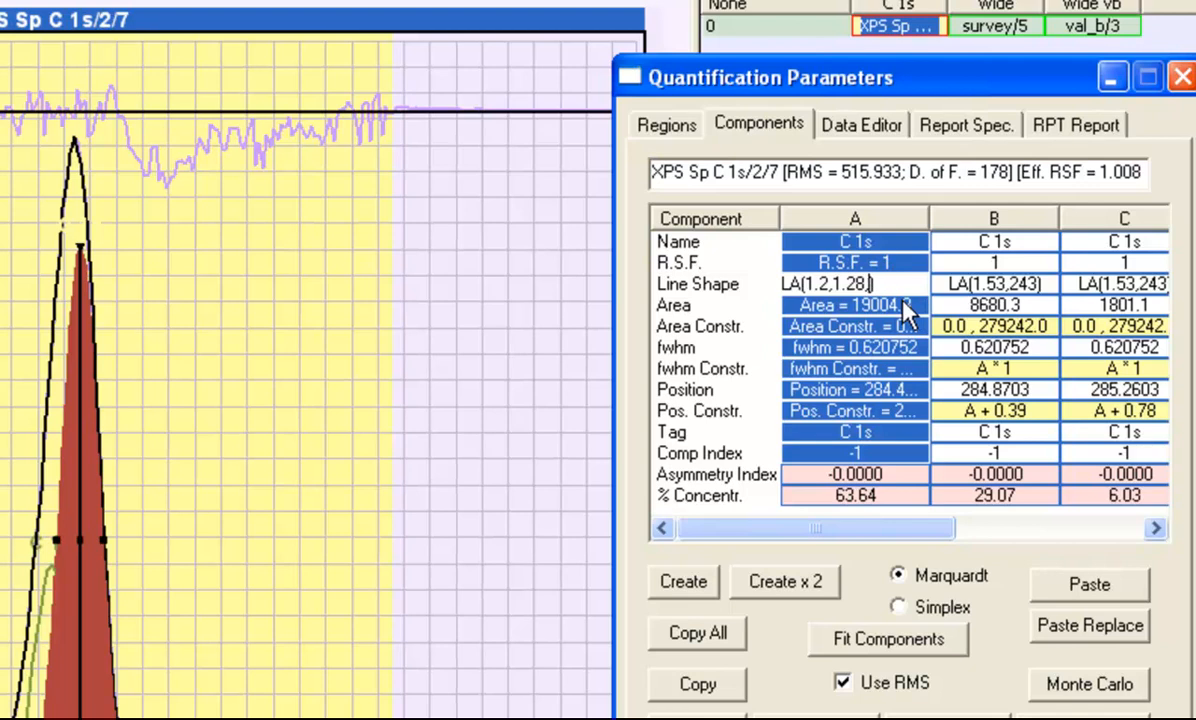
# Apply LA(1.2,1.28,300) line shape to all five components and refit, residual STD about 1.07.
pyautogui.write('300')
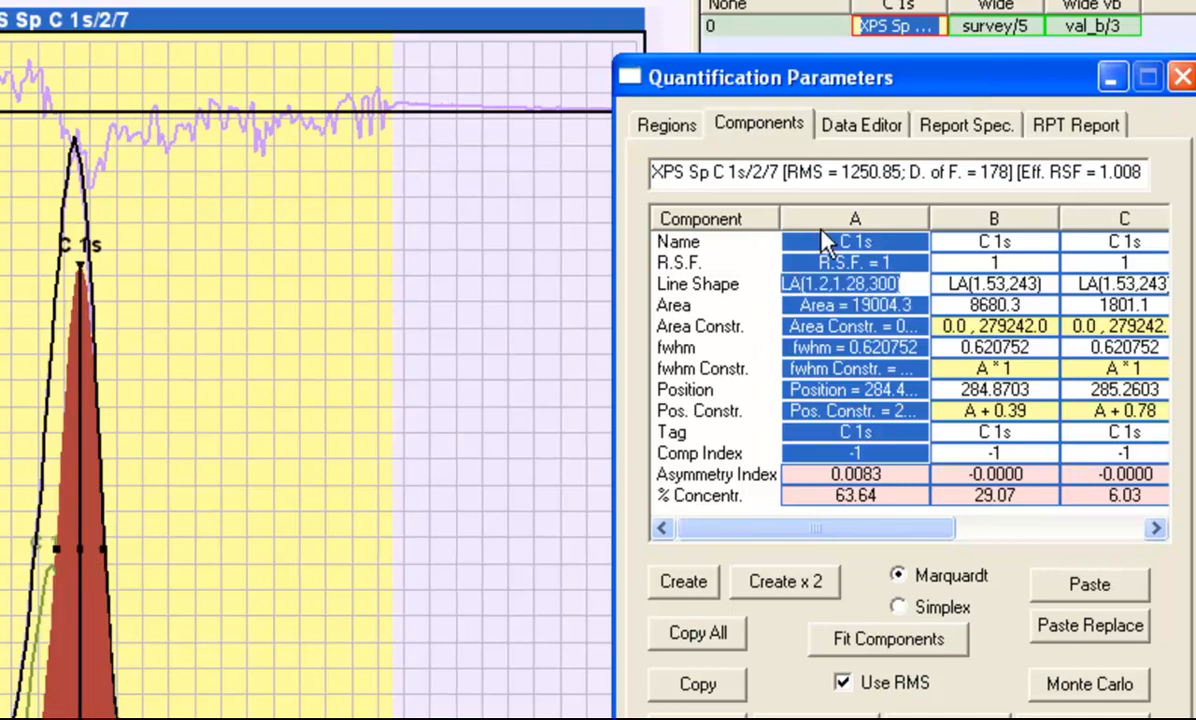
pyautogui.click(855, 284)
pyautogui.write('=')
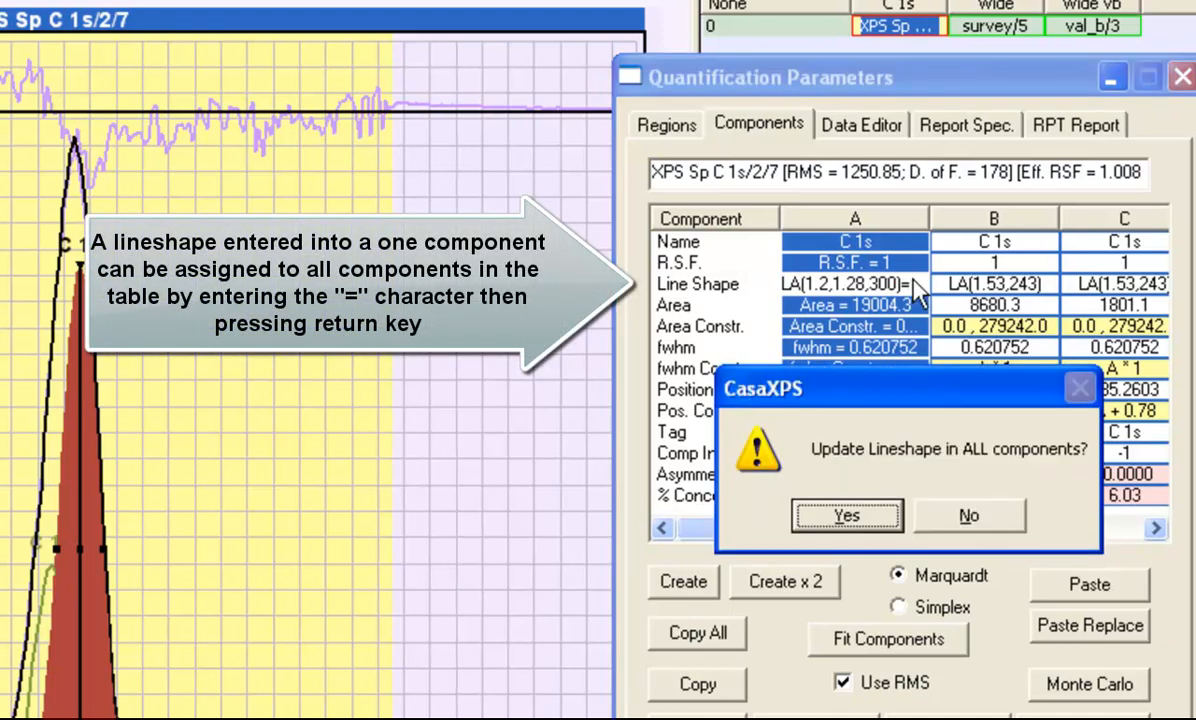
pyautogui.moveTo(846, 517)
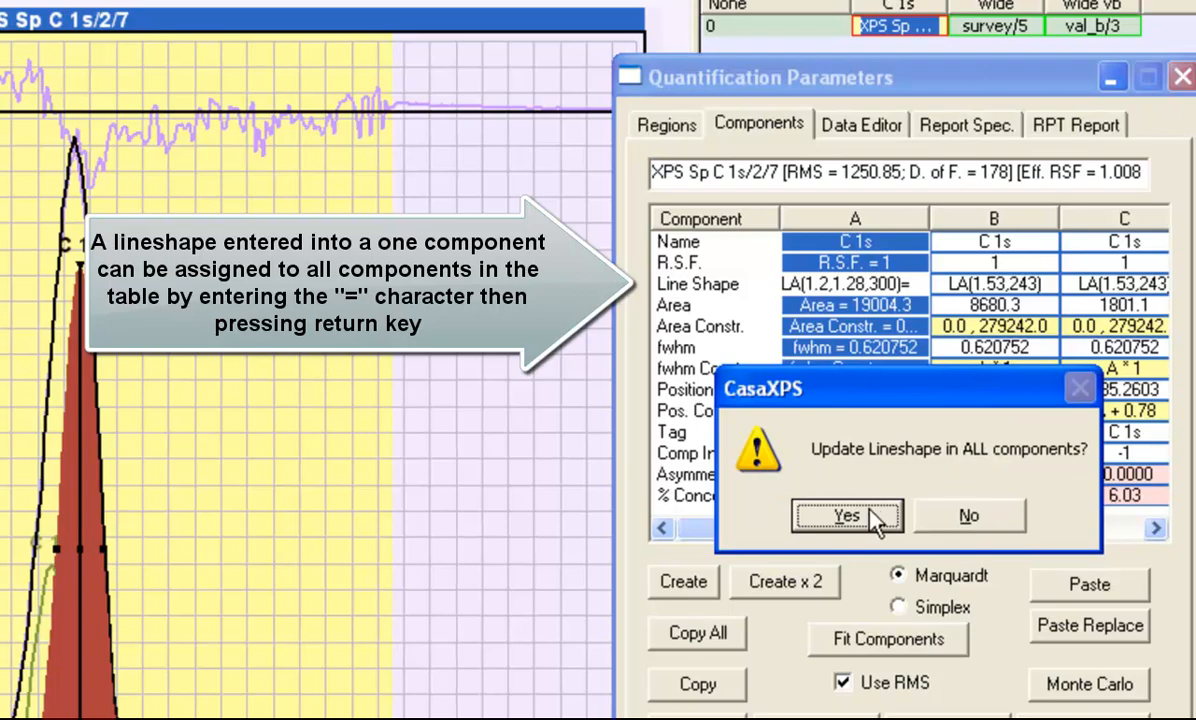
pyautogui.click(847, 516)
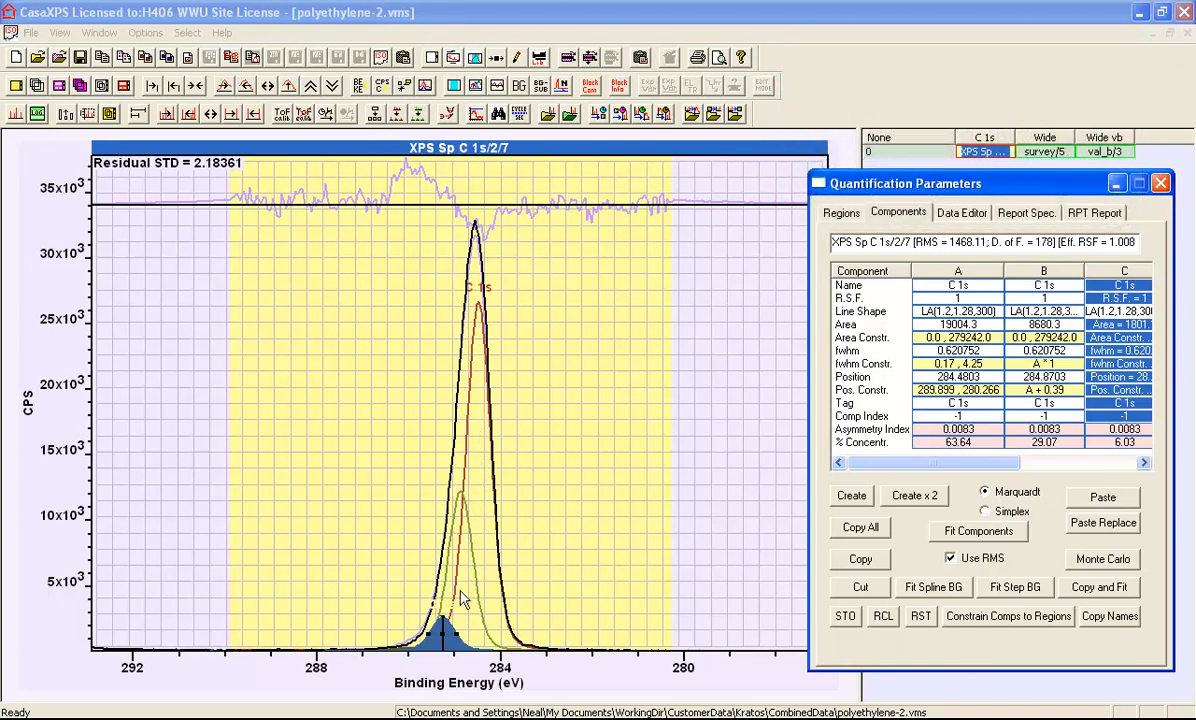
pyautogui.moveTo(993, 518)
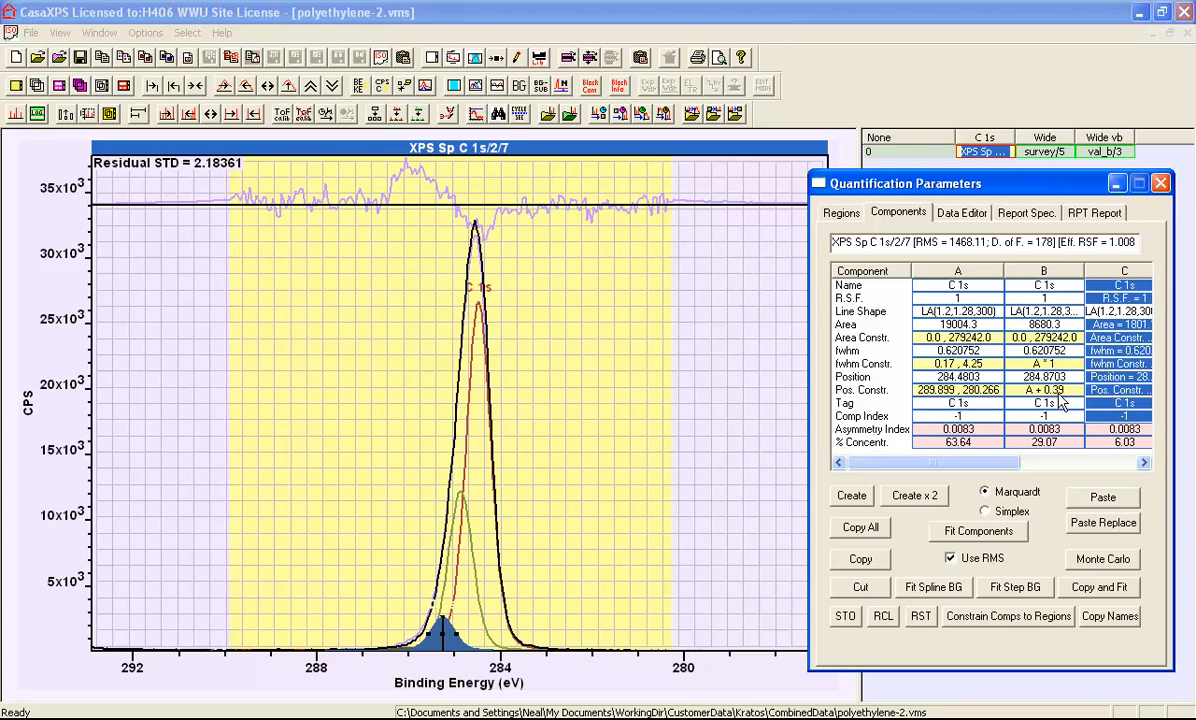
pyautogui.click(977, 531)
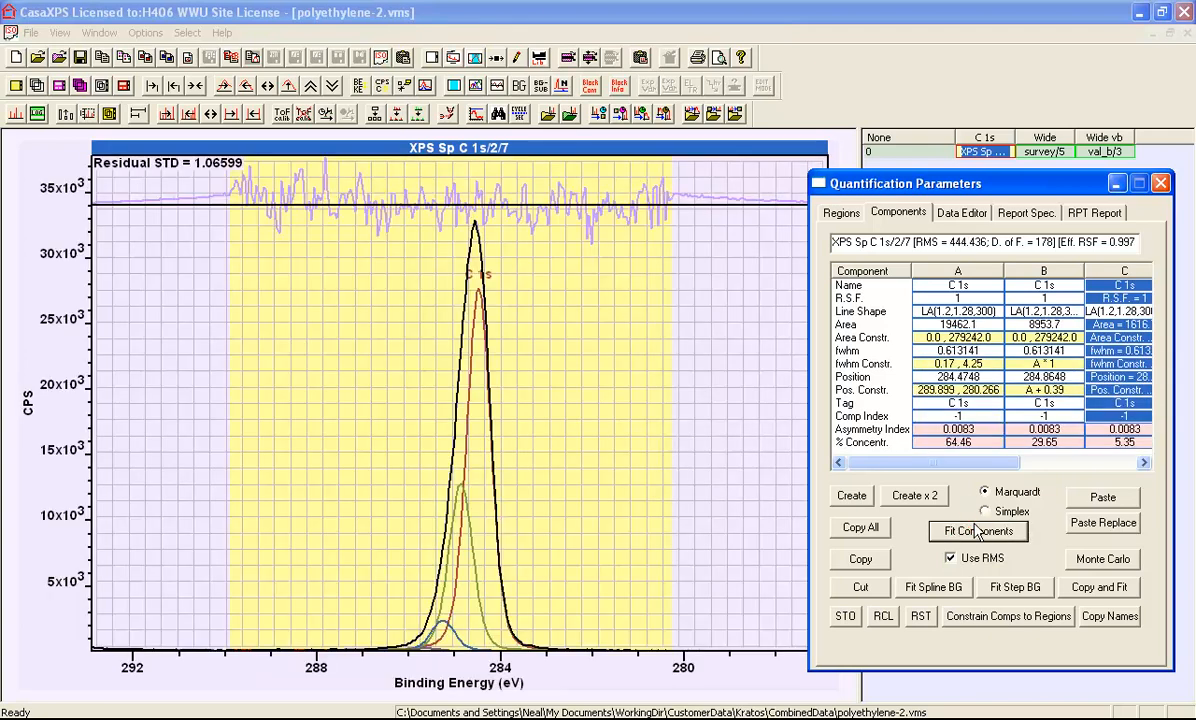
pyautogui.moveTo(334, 239)
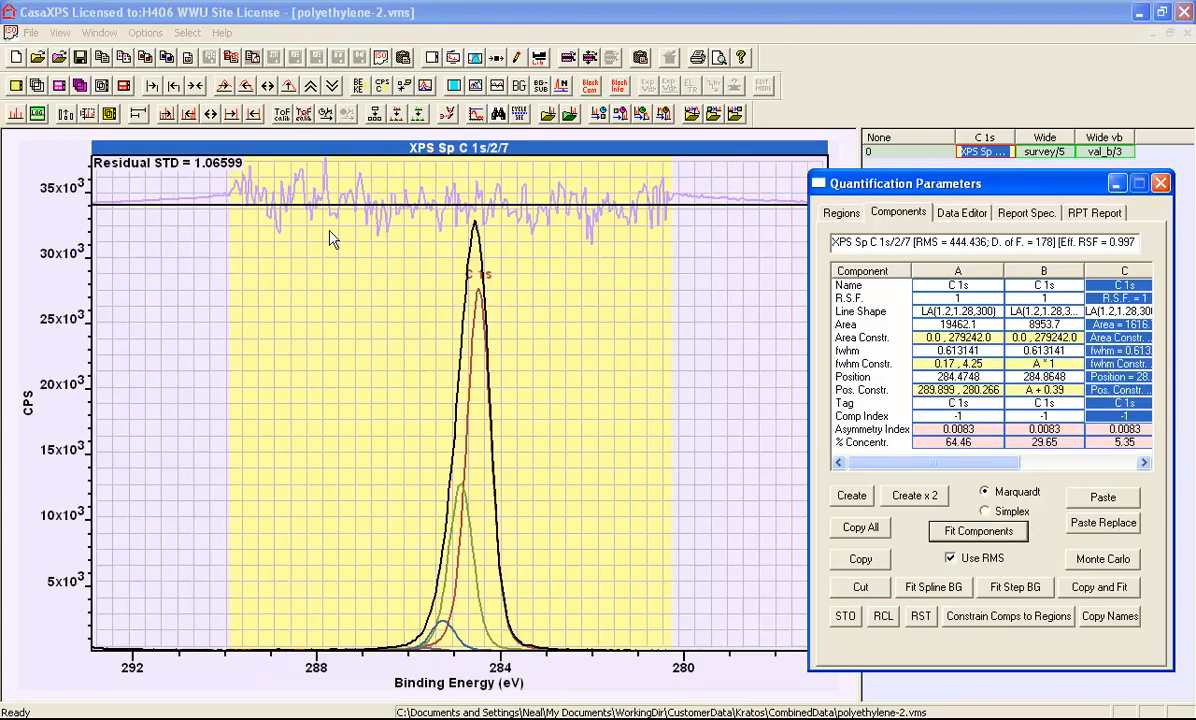
pyautogui.moveTo(597, 228)
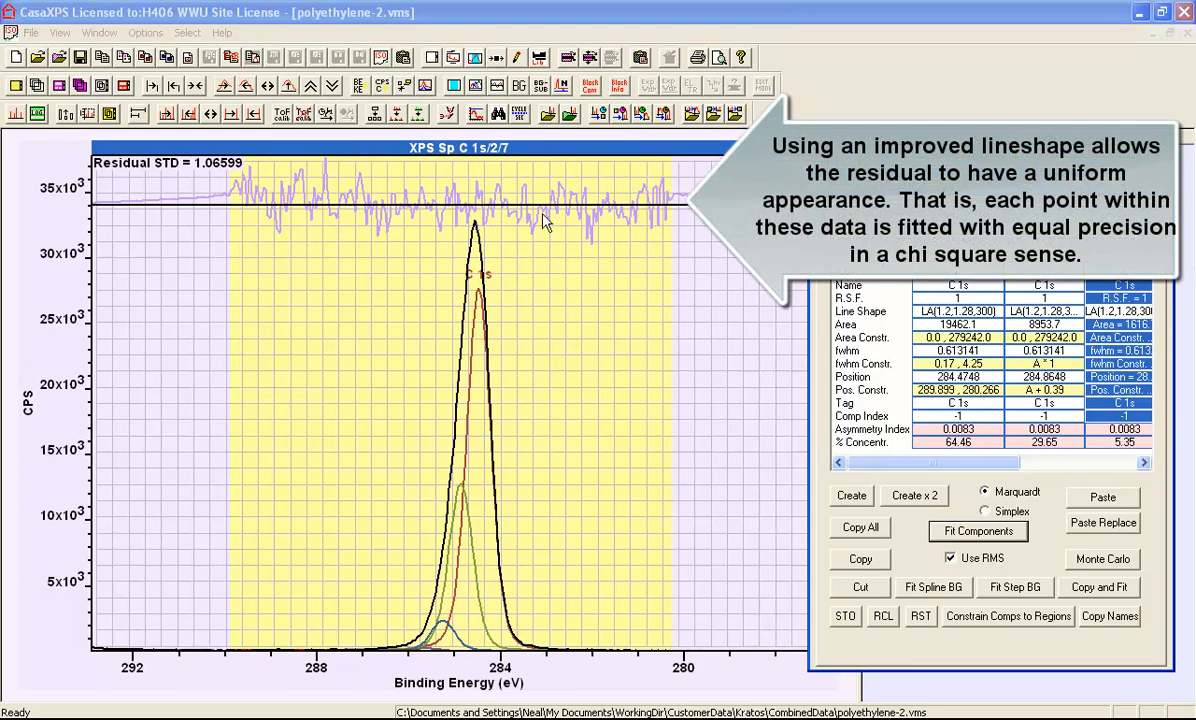
pyautogui.moveTo(328, 221)
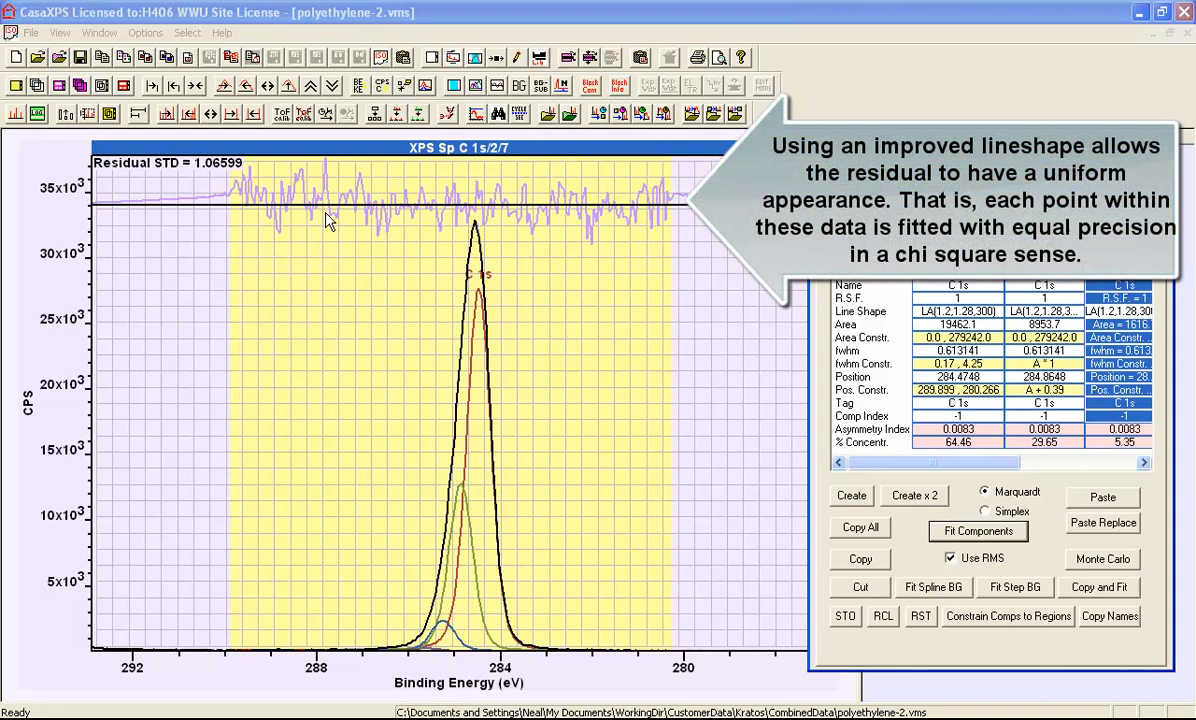
pyautogui.moveTo(958, 311)
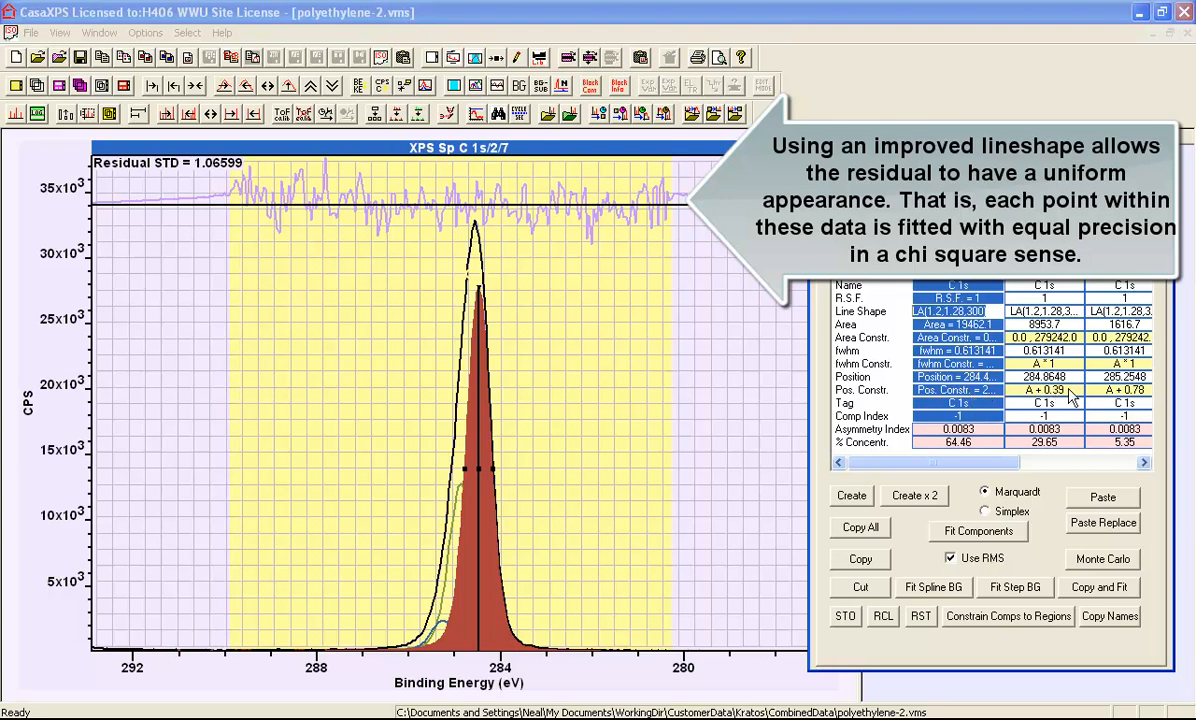
pyautogui.moveTo(679, 371)
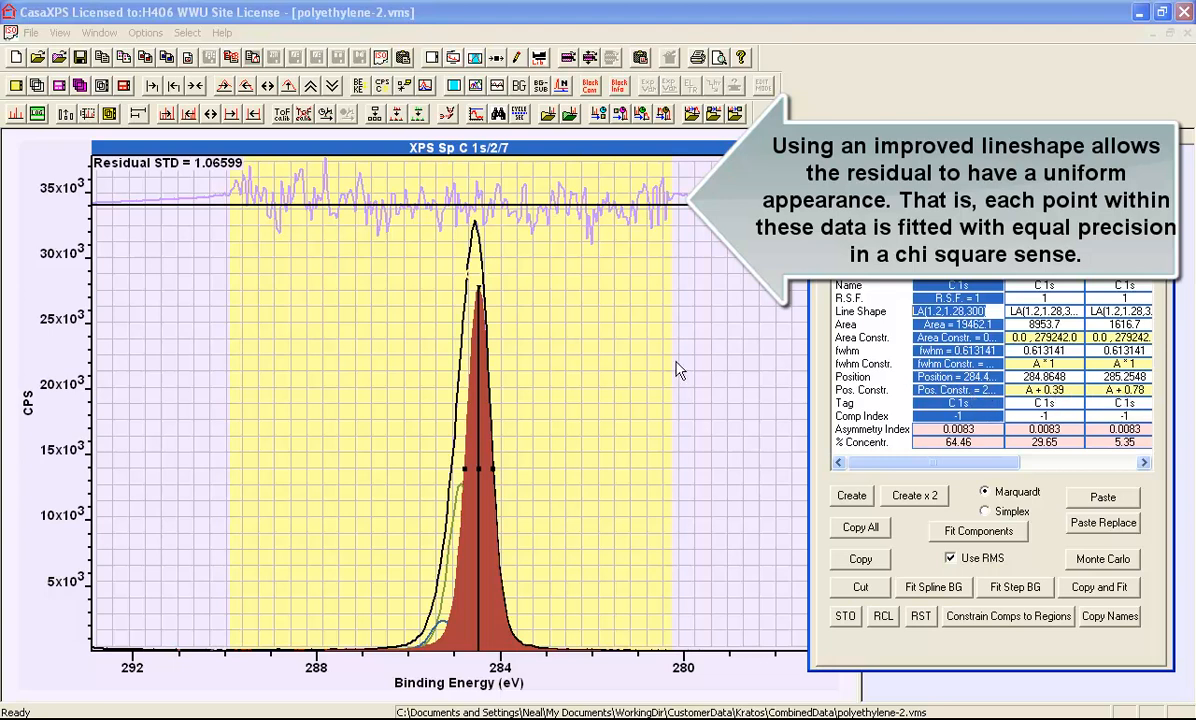
pyautogui.moveTo(667, 371)
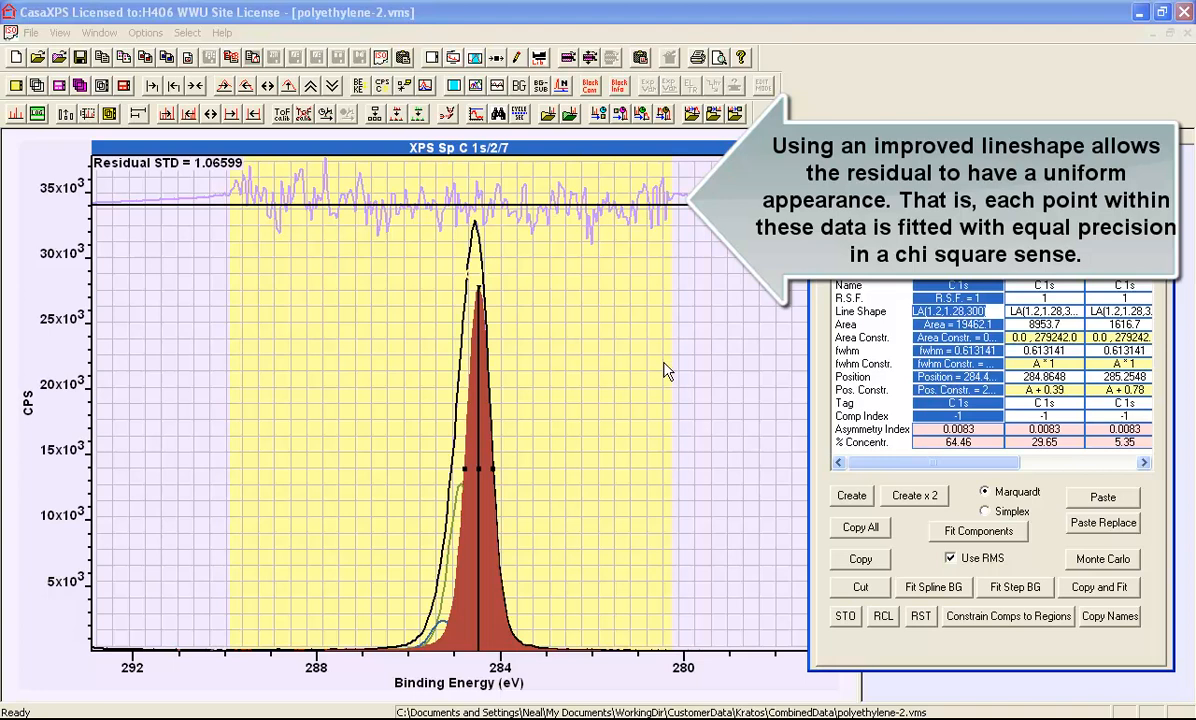
pyautogui.moveTo(485, 302)
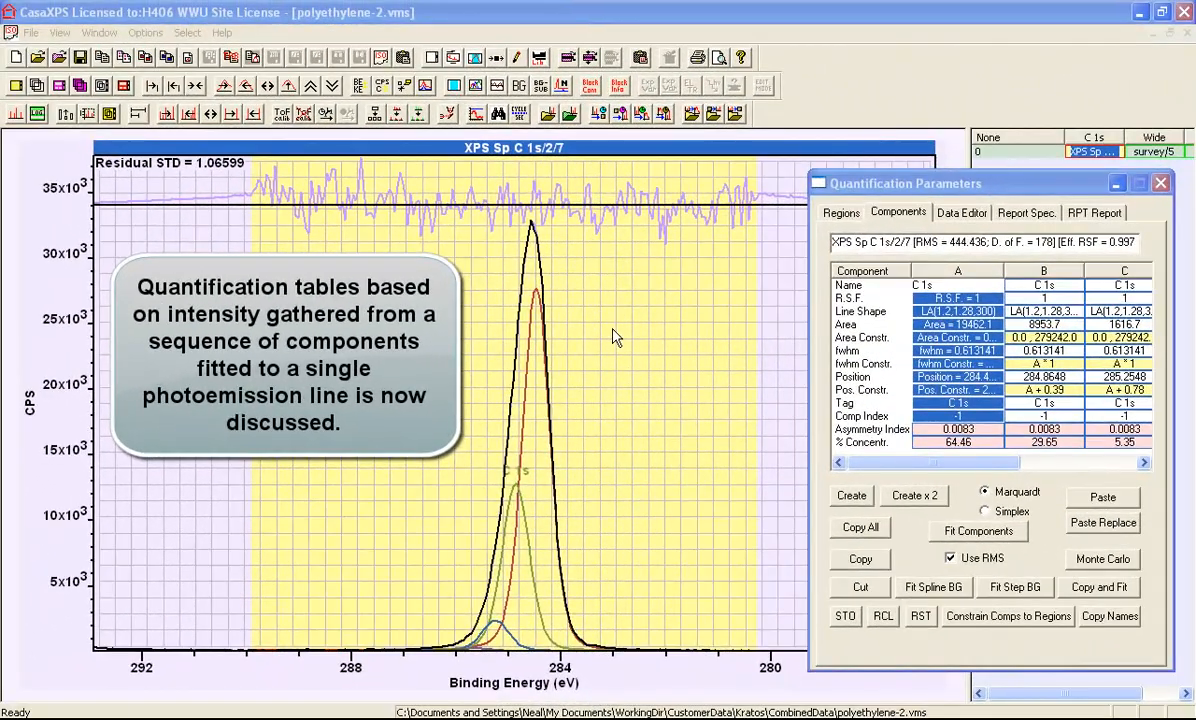
pyautogui.moveTo(535, 293)
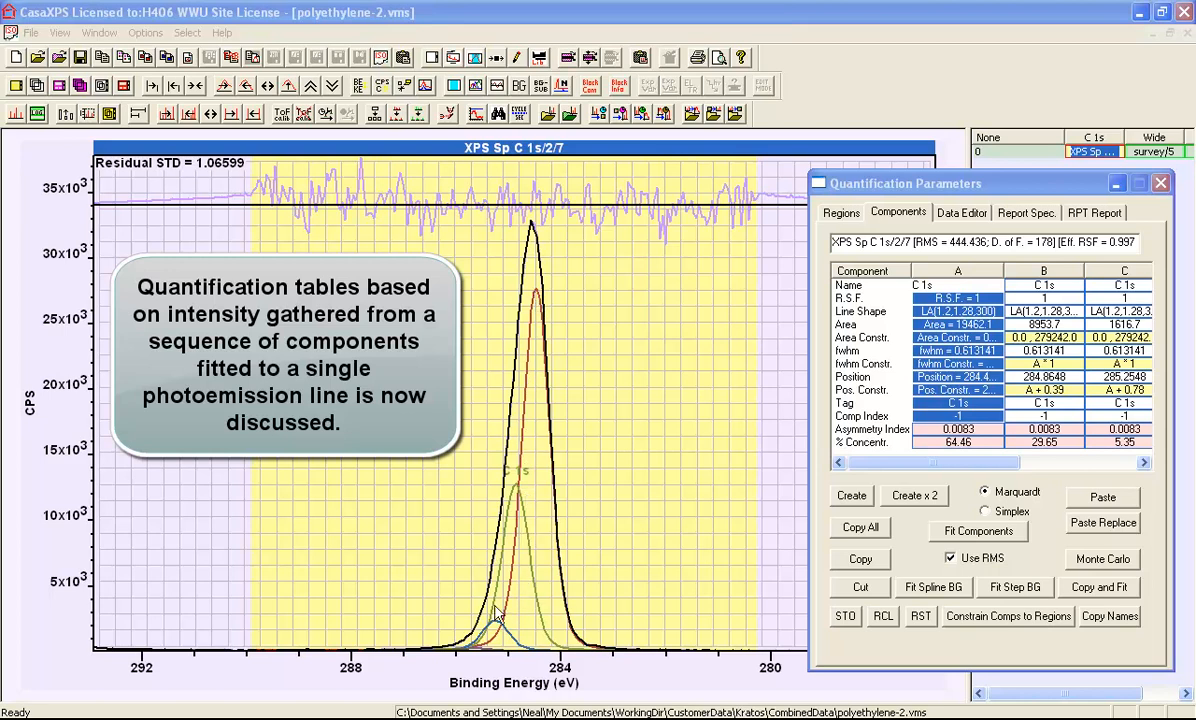
pyautogui.moveTo(530, 291)
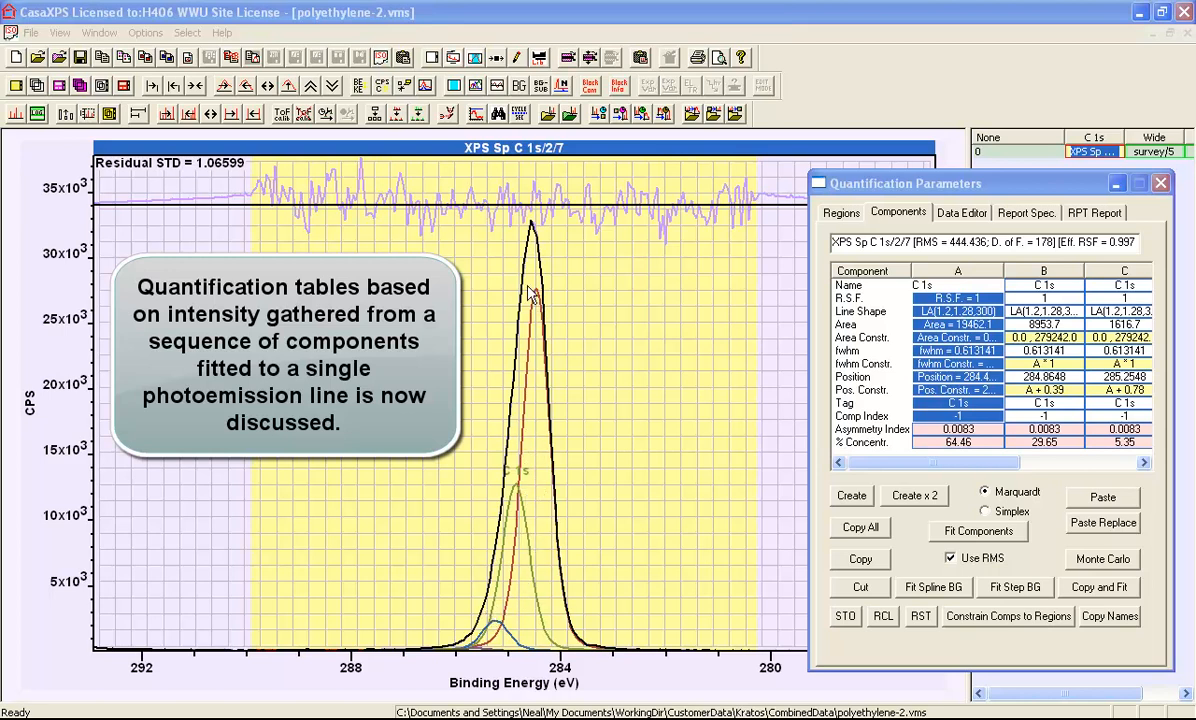
pyautogui.moveTo(540, 302)
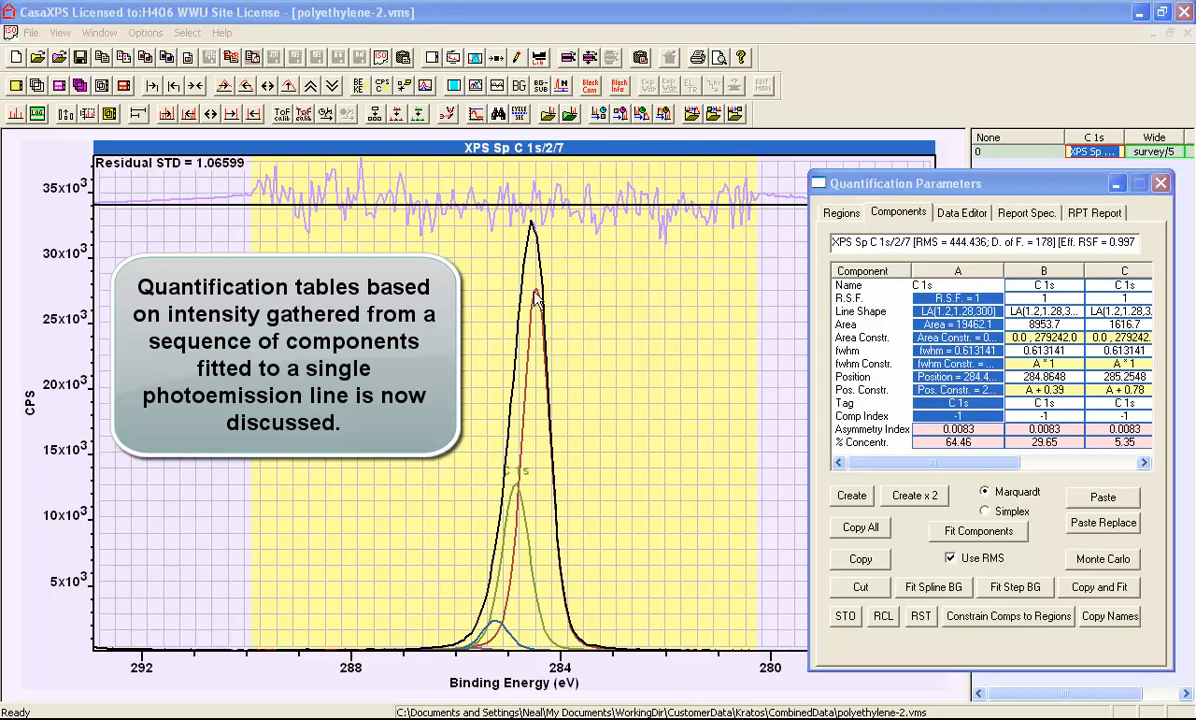
pyautogui.moveTo(528, 509)
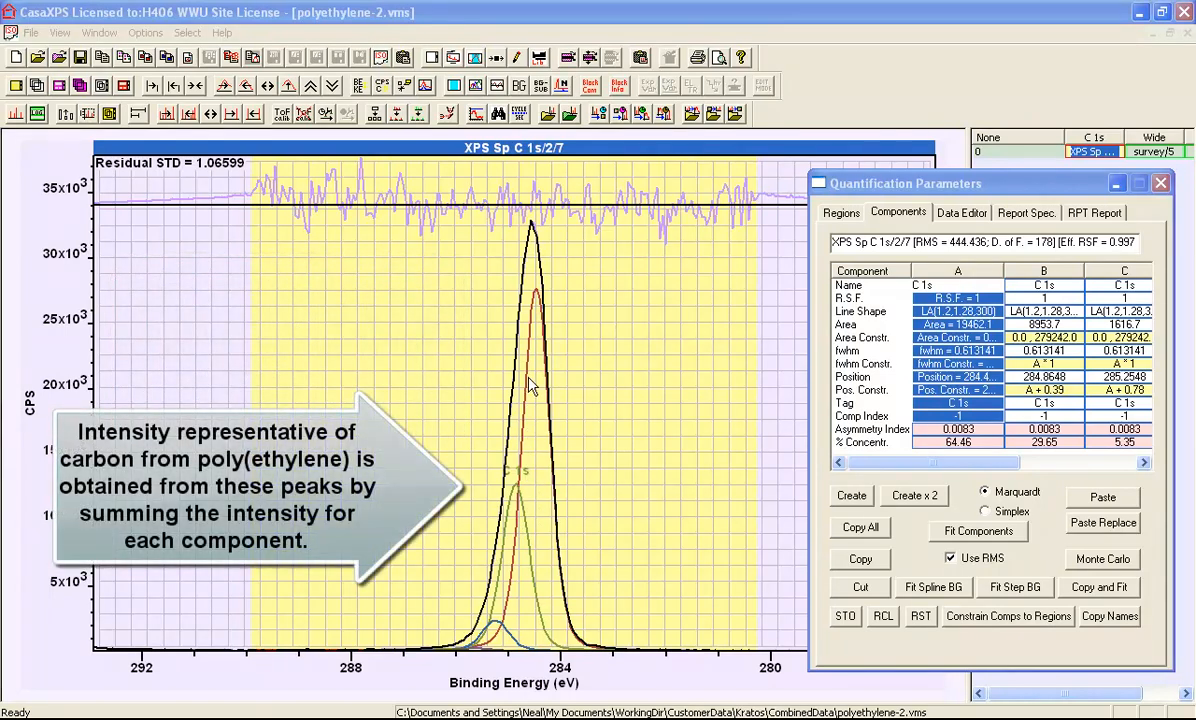
pyautogui.moveTo(524, 514)
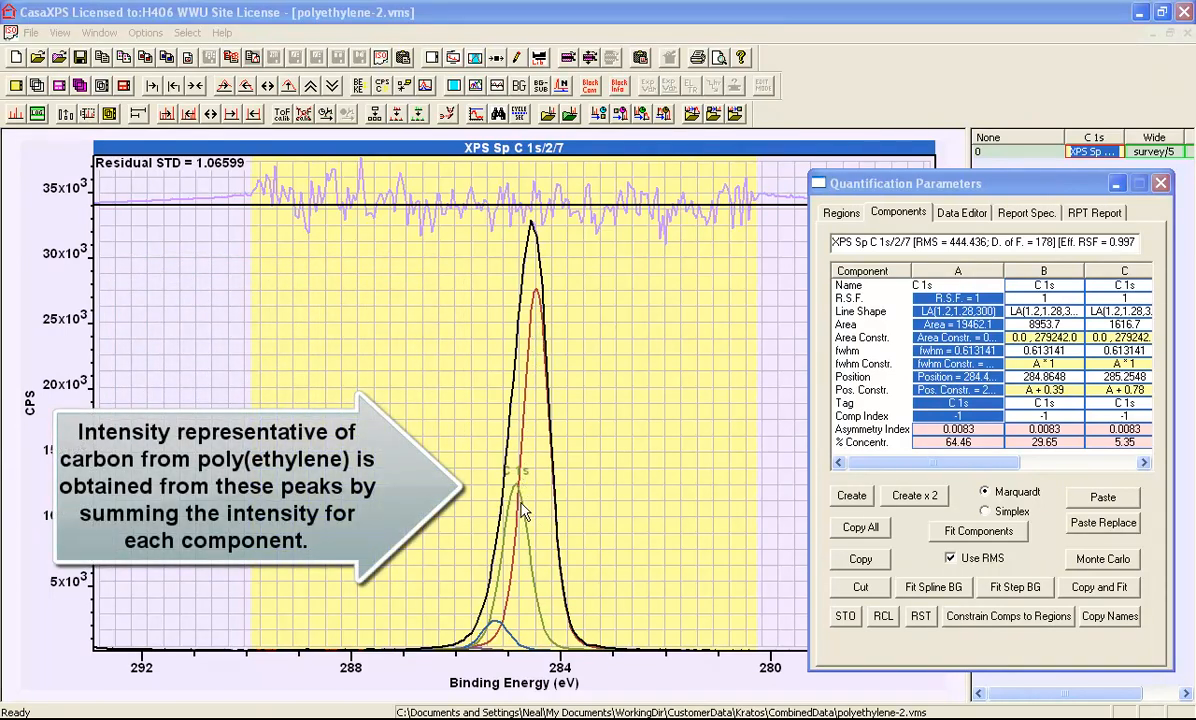
pyautogui.moveTo(493, 655)
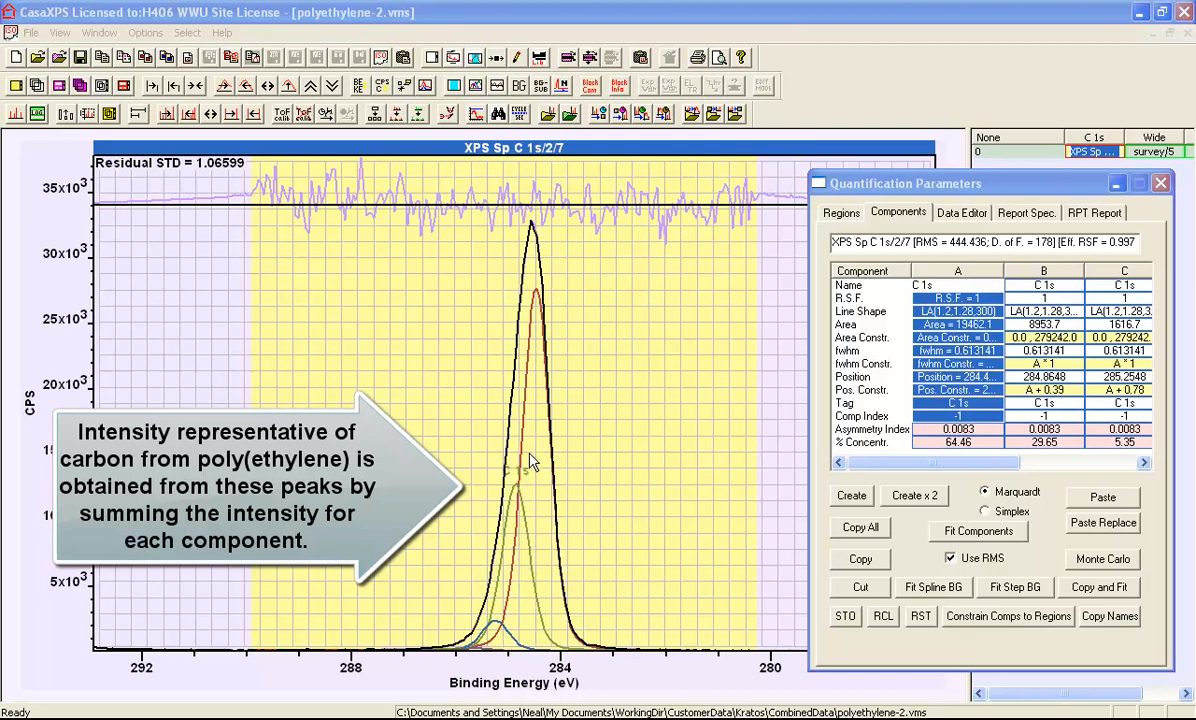
pyautogui.moveTo(531, 449)
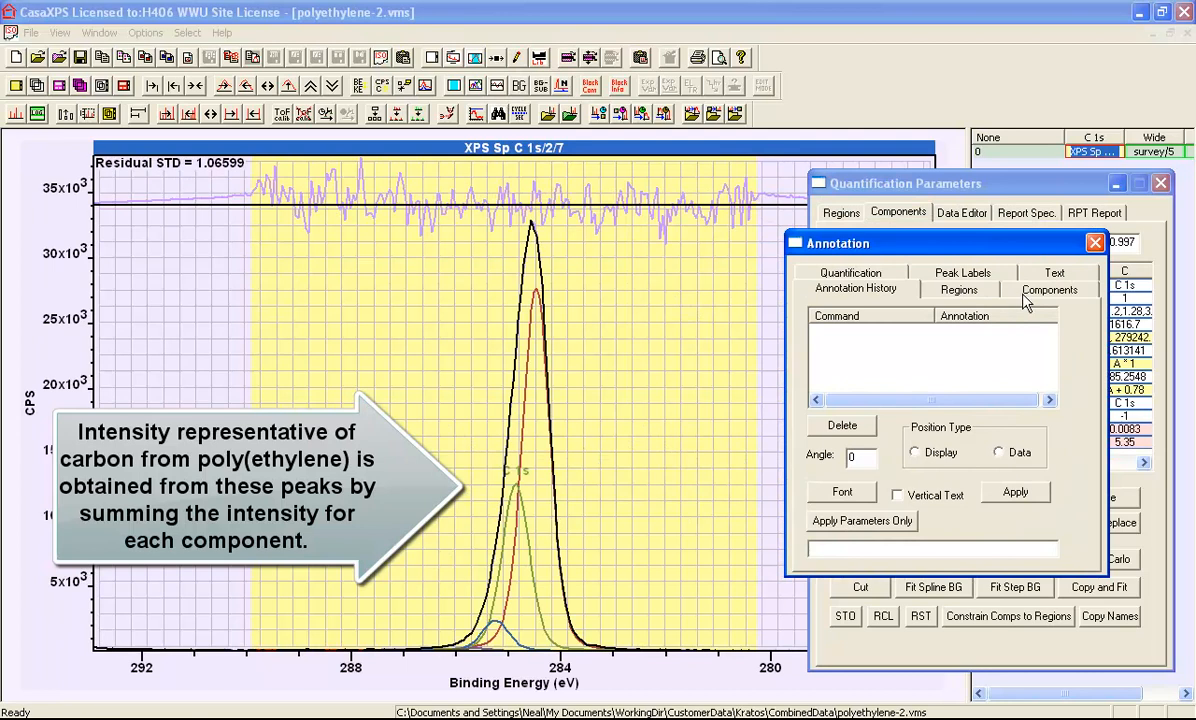
# Place a component table with position, FWHM, line shape, area and %Area on the plot.
pyautogui.click(1048, 289)
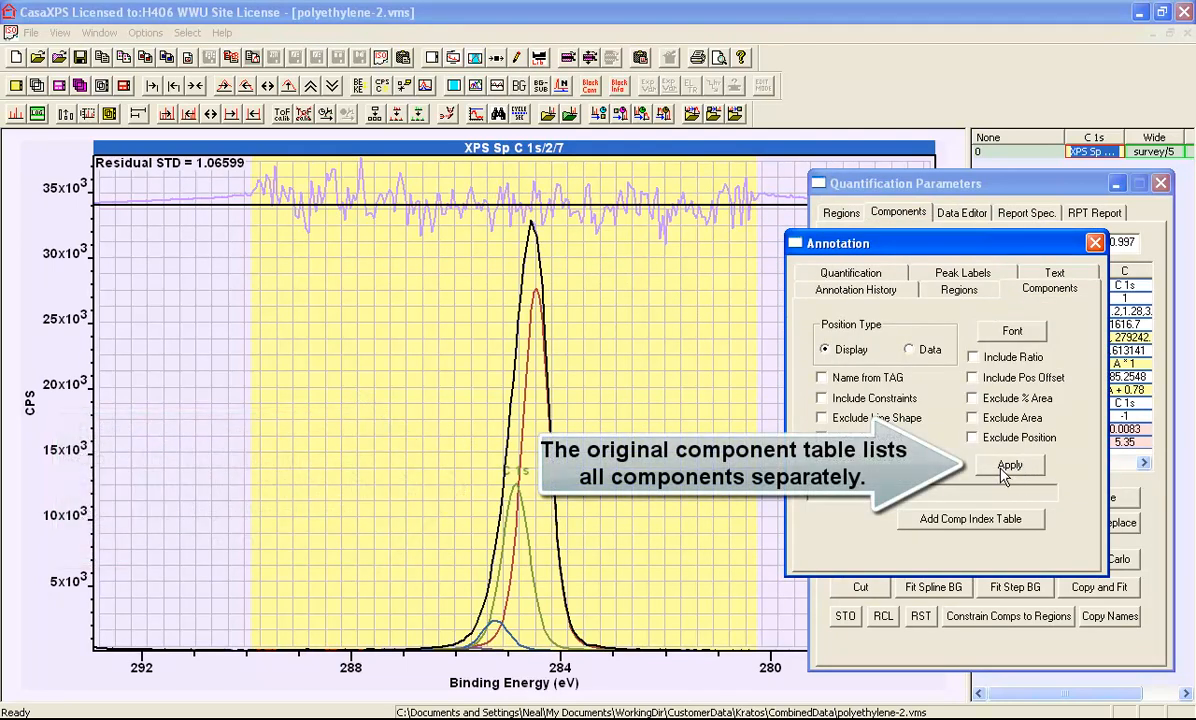
pyautogui.click(1010, 465)
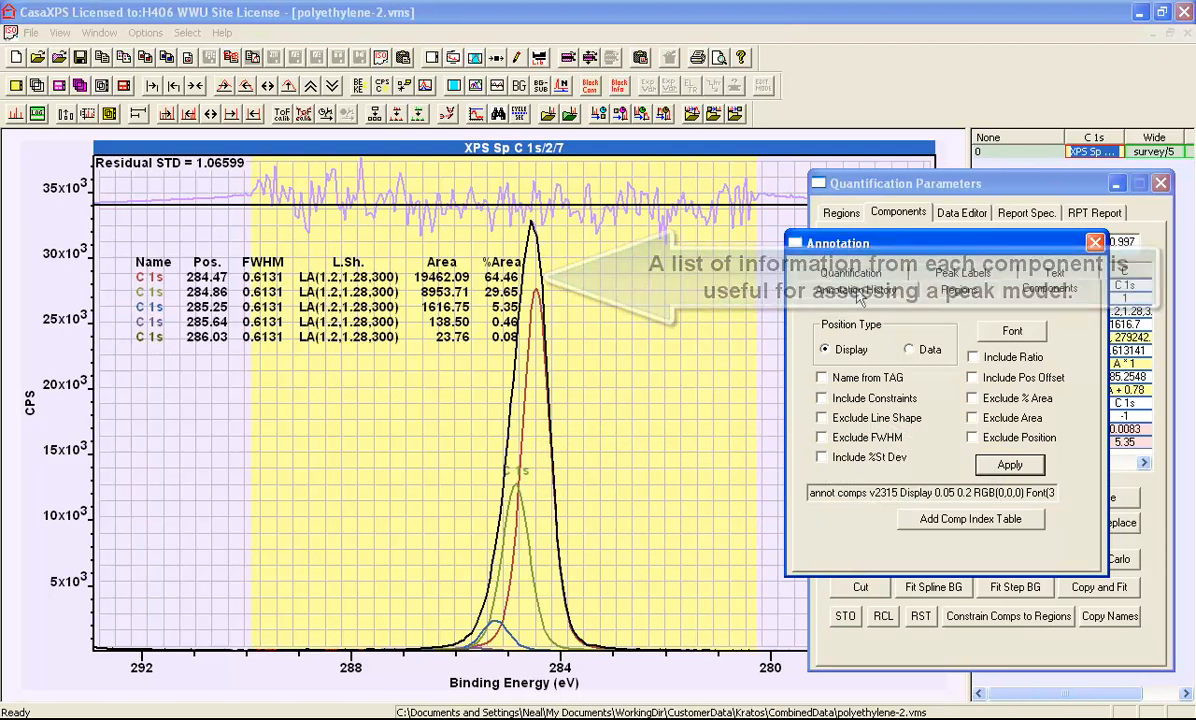
pyautogui.click(852, 288)
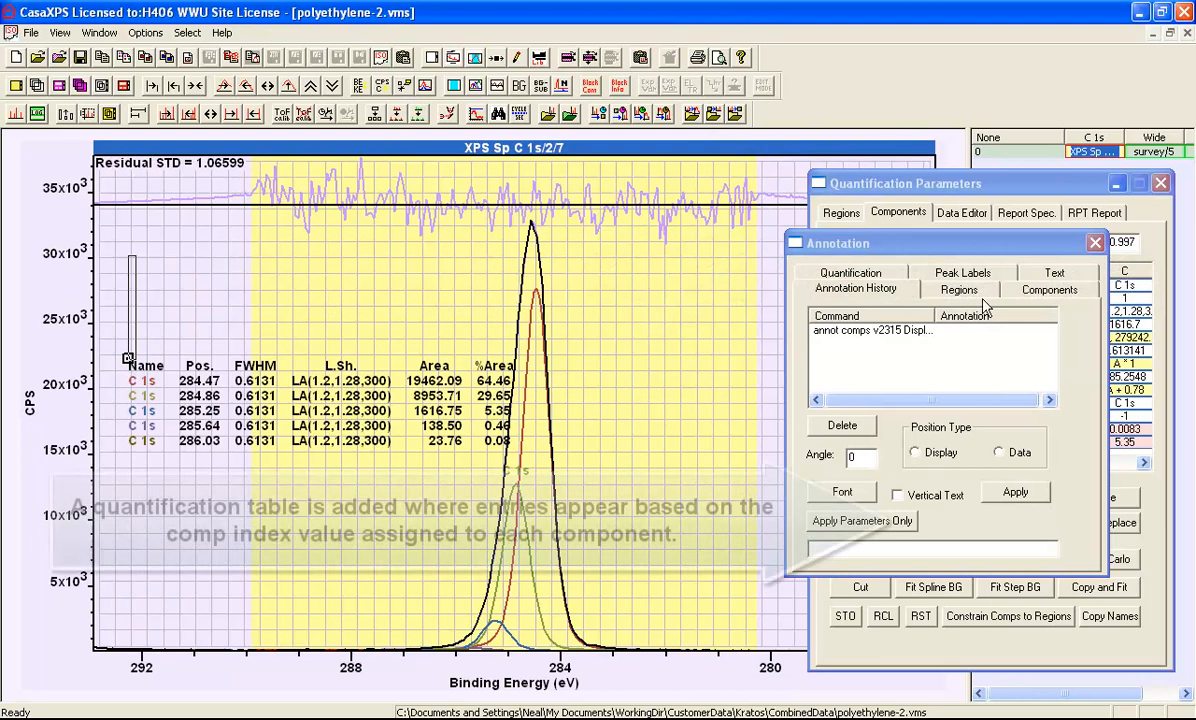
# Add the 'Table for Comp Indices >= 0' quantification table above the component table.
pyautogui.click(1048, 289)
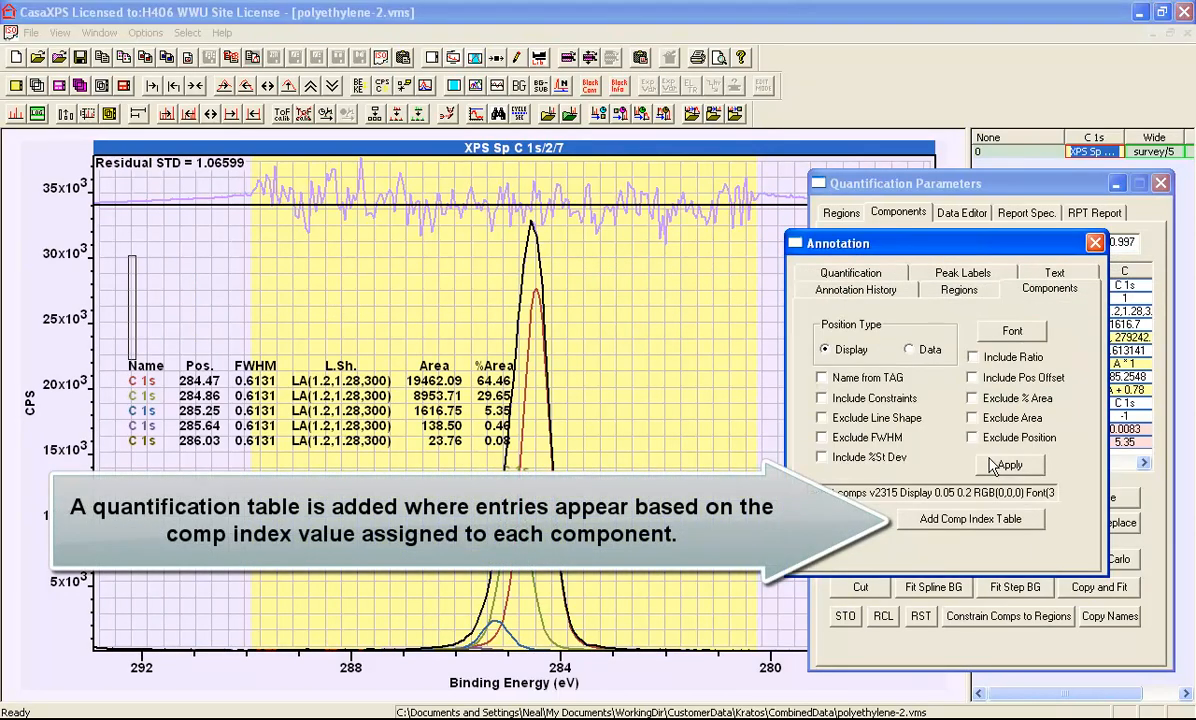
pyautogui.moveTo(942, 531)
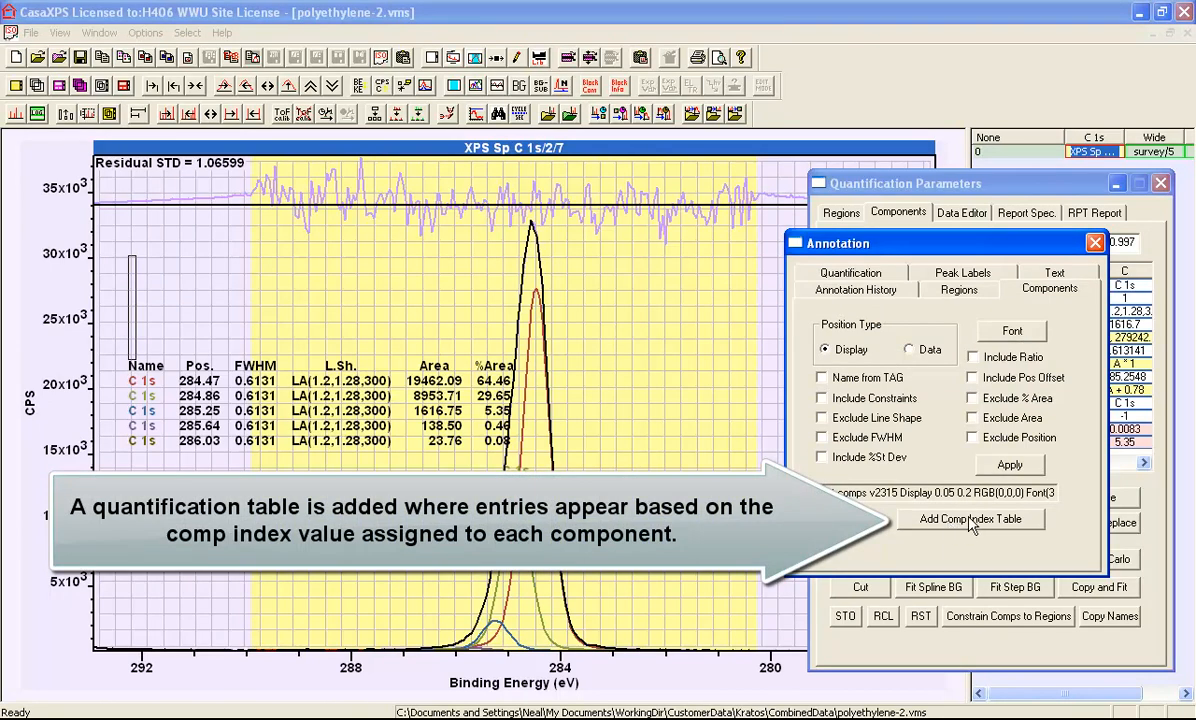
pyautogui.click(971, 519)
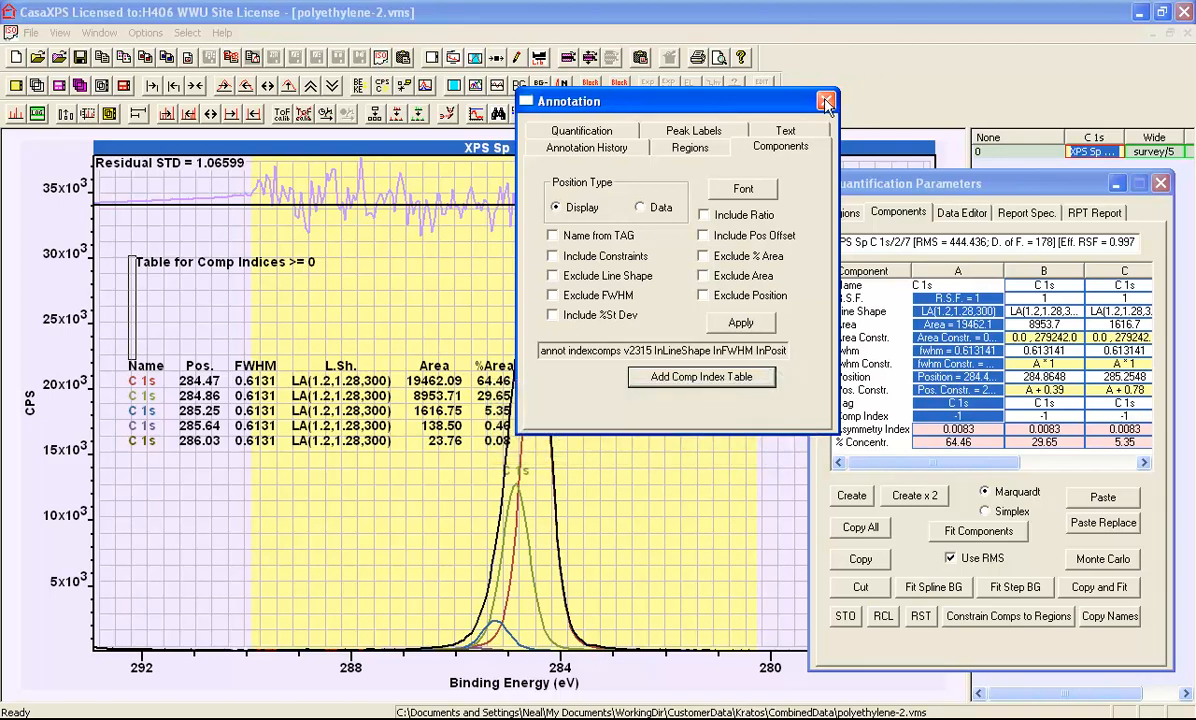
# Close the Annotation dialog and begin editing component A's comp index.
pyautogui.click(825, 100)
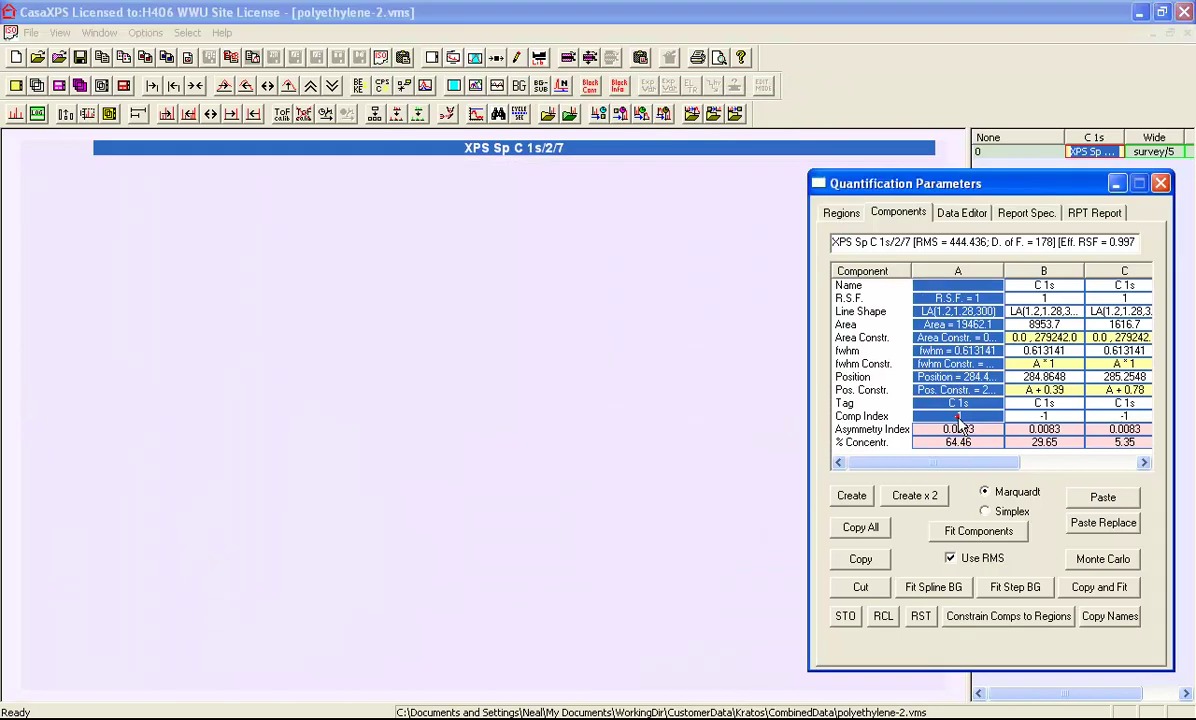
pyautogui.click(977, 531)
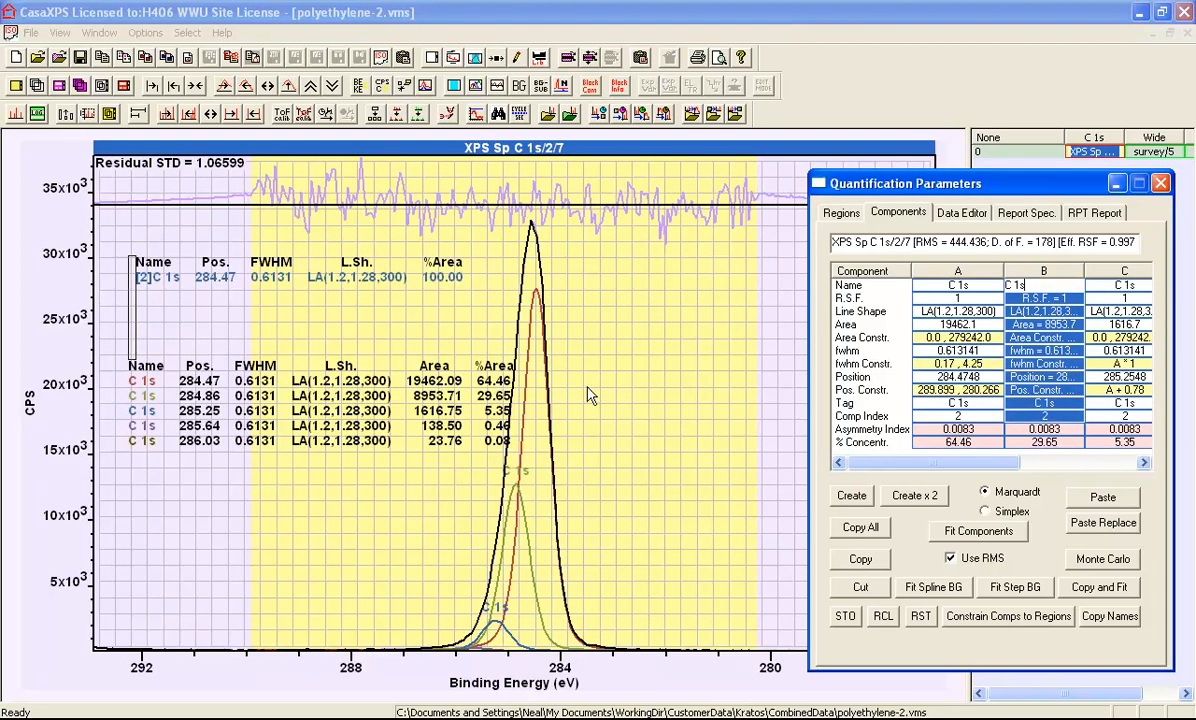
pyautogui.moveTo(197, 299)
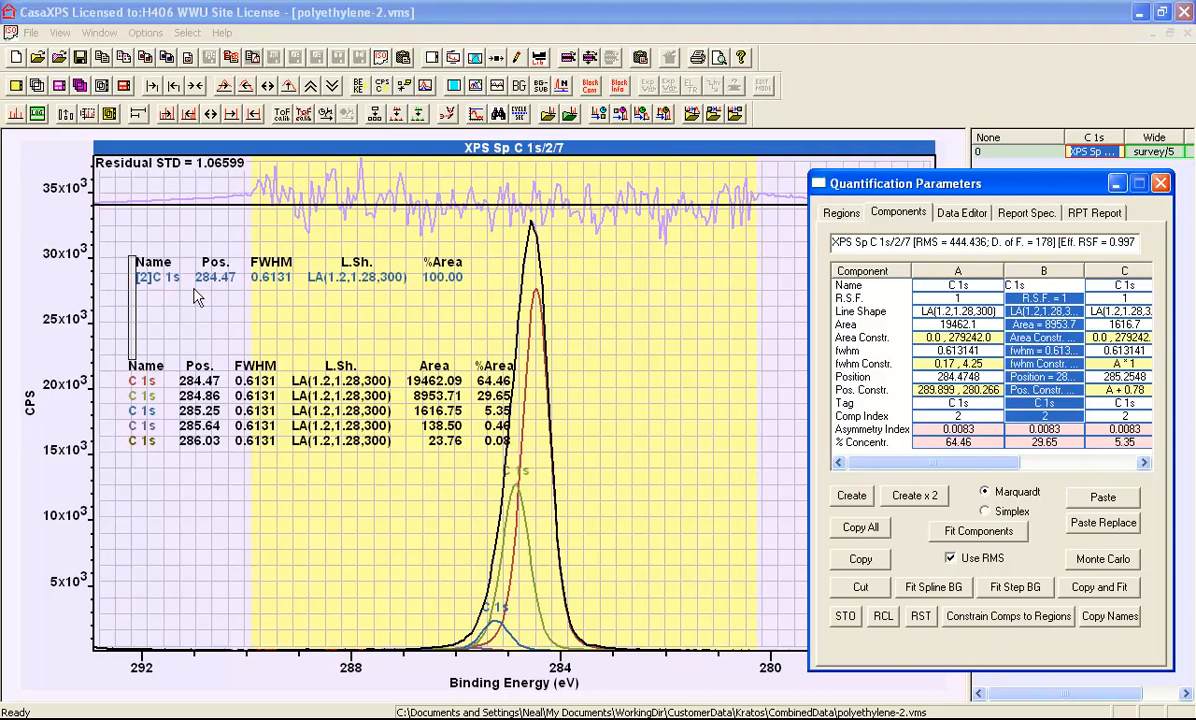
pyautogui.moveTo(308, 290)
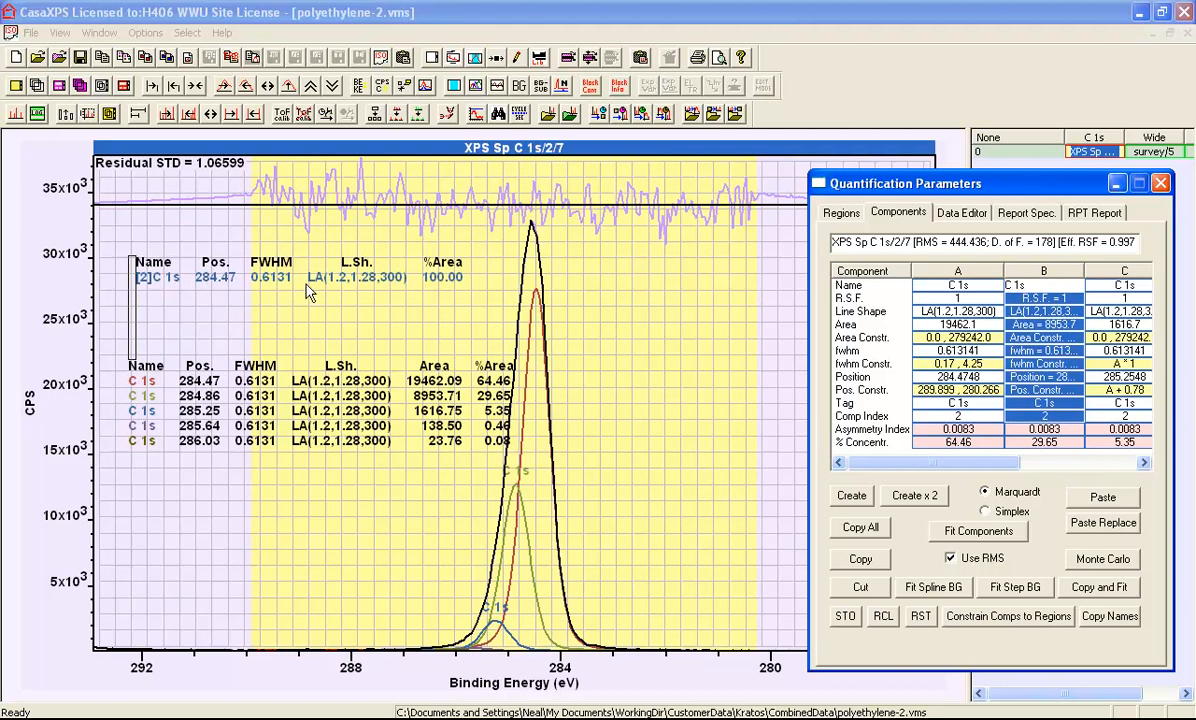